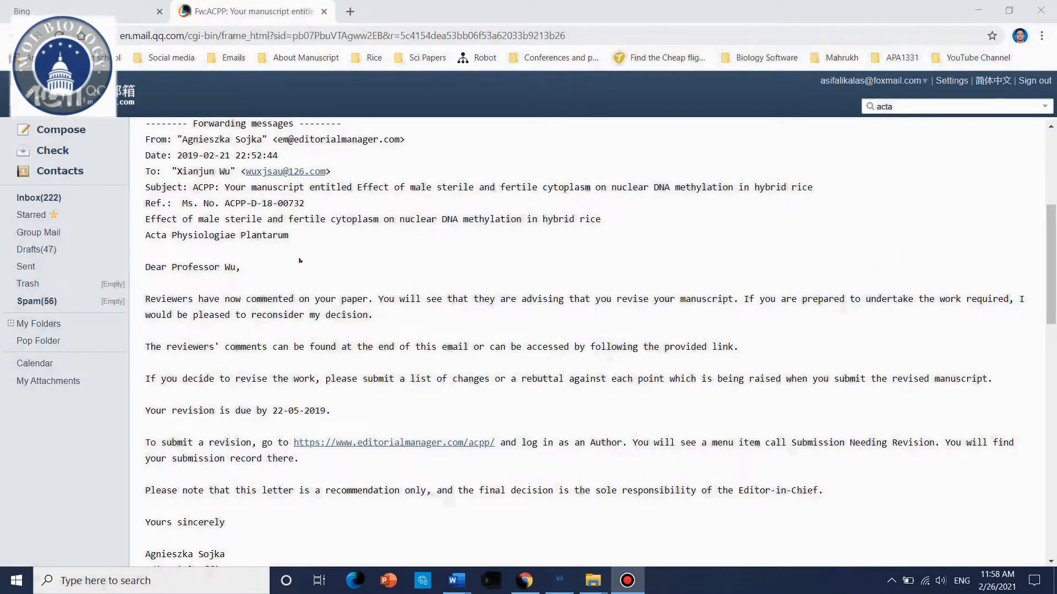
pyautogui.moveTo(248, 255)
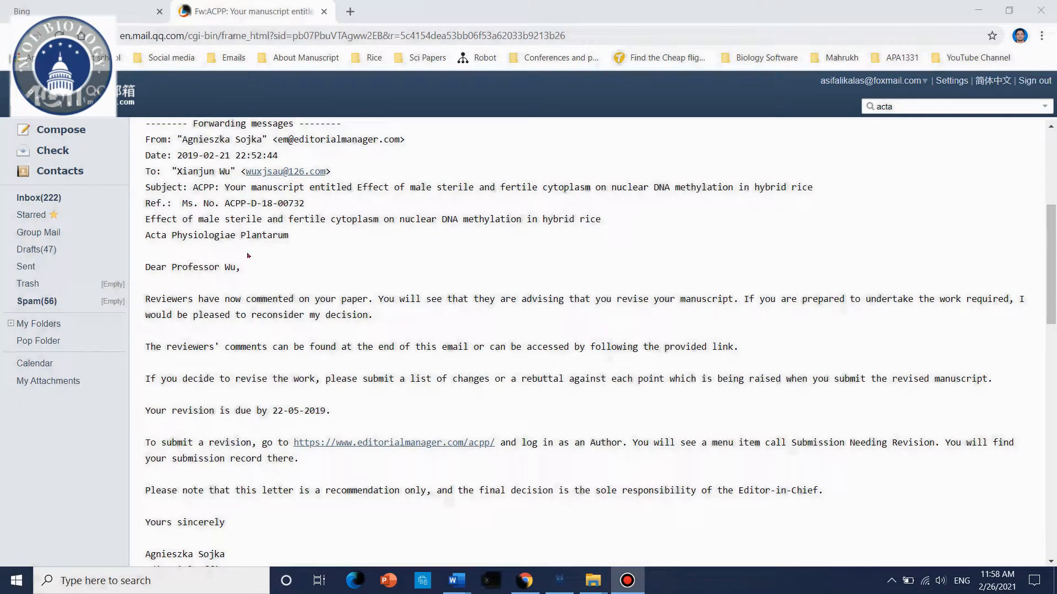
pyautogui.moveTo(191, 311)
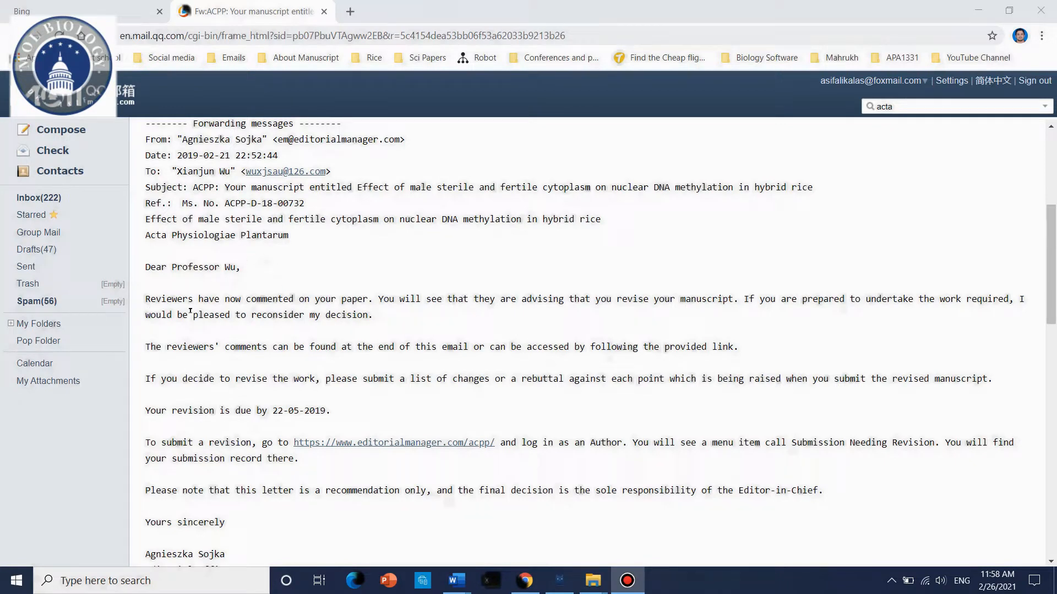
# Scroll up and down through the Word document currently on screen
pyautogui.scroll(3)
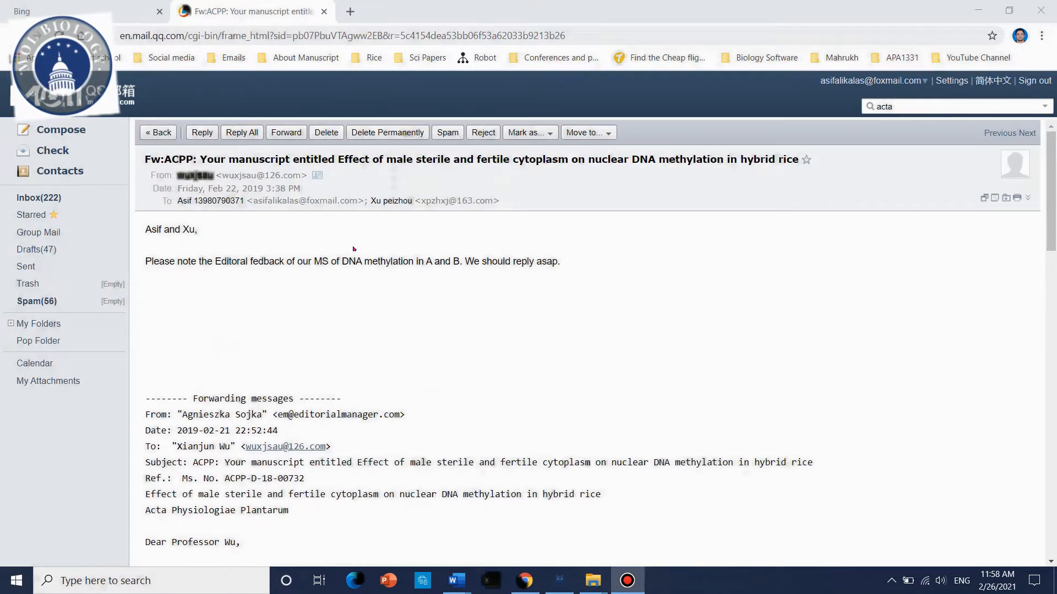
pyautogui.scroll(-3)
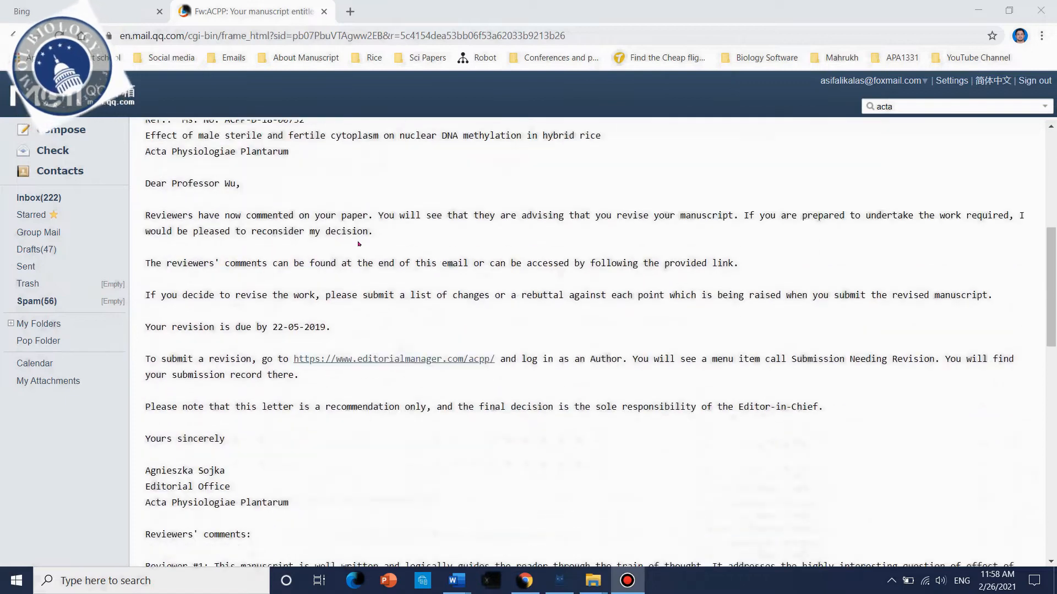
pyautogui.scroll(-3)
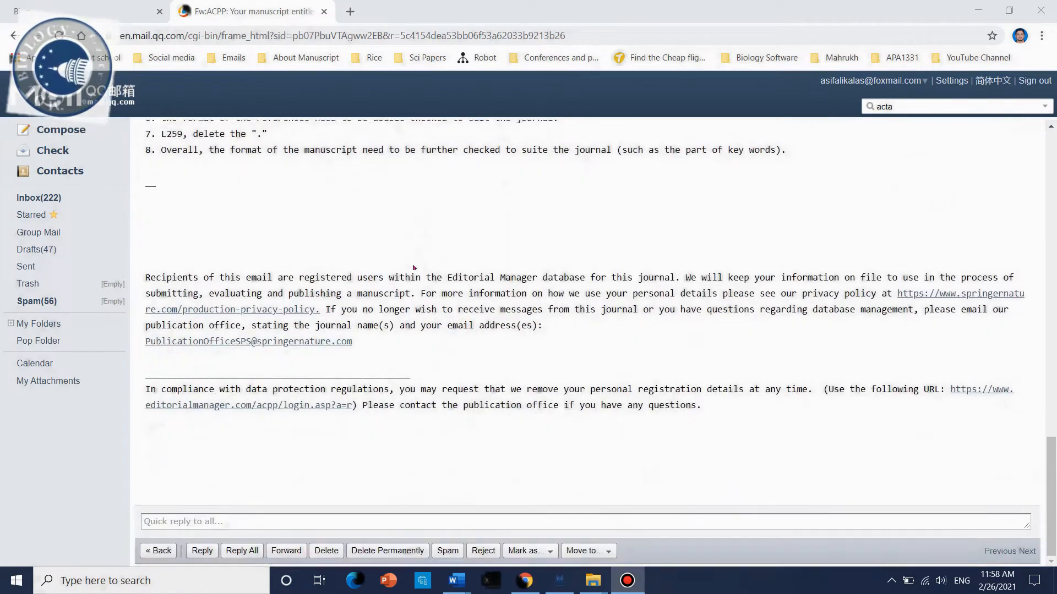
pyautogui.scroll(3)
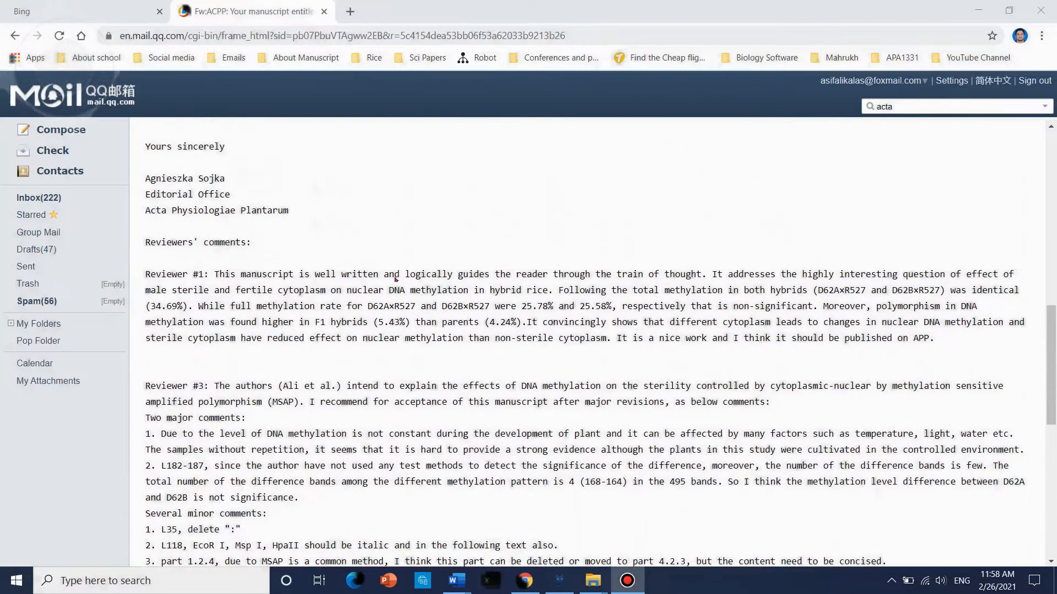
pyautogui.scroll(3)
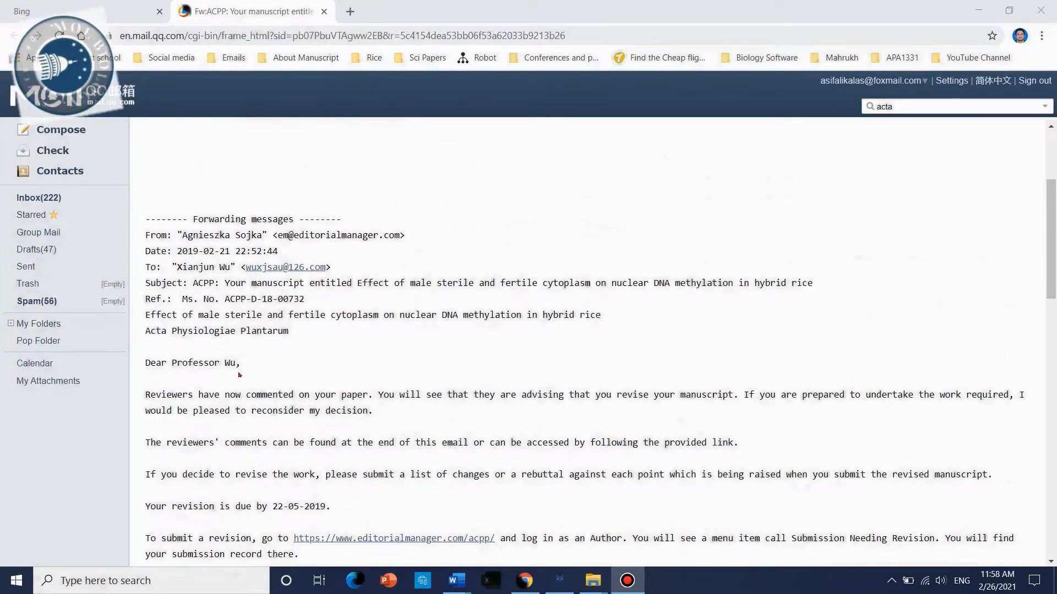
pyautogui.scroll(-3)
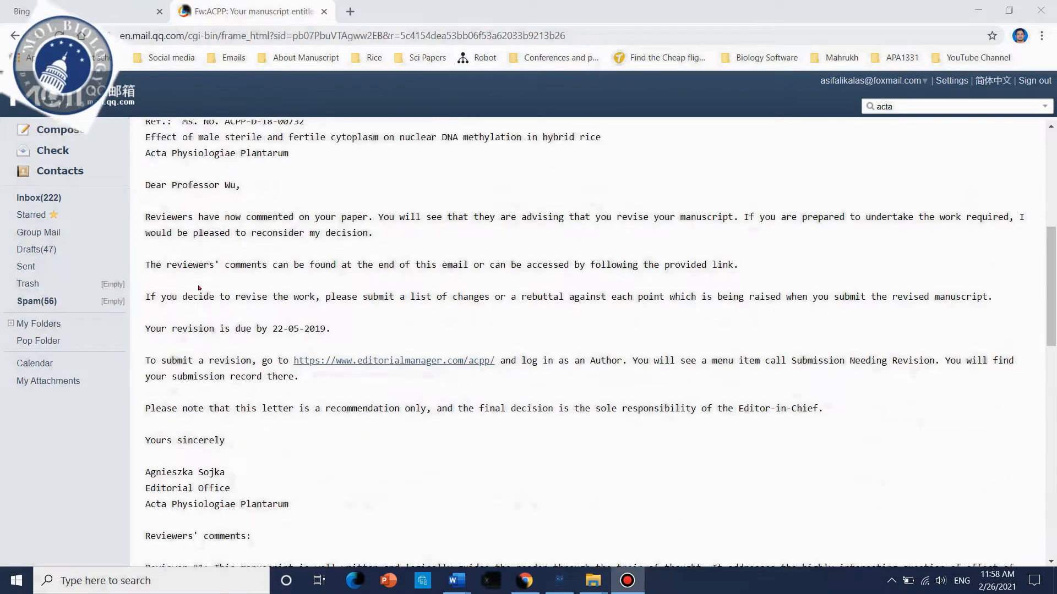
pyautogui.scroll(3)
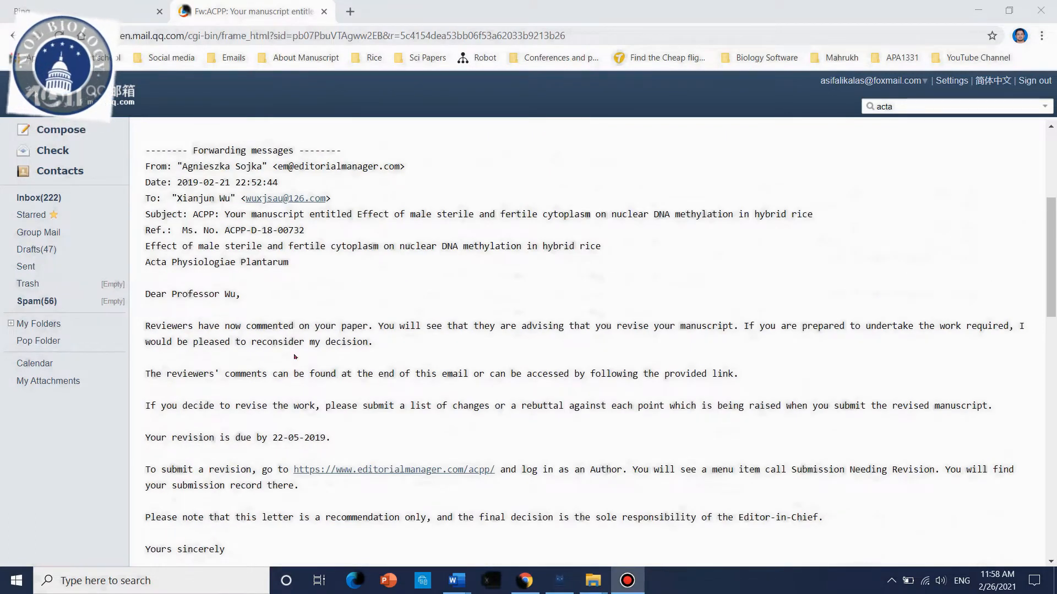
pyautogui.moveTo(413, 340)
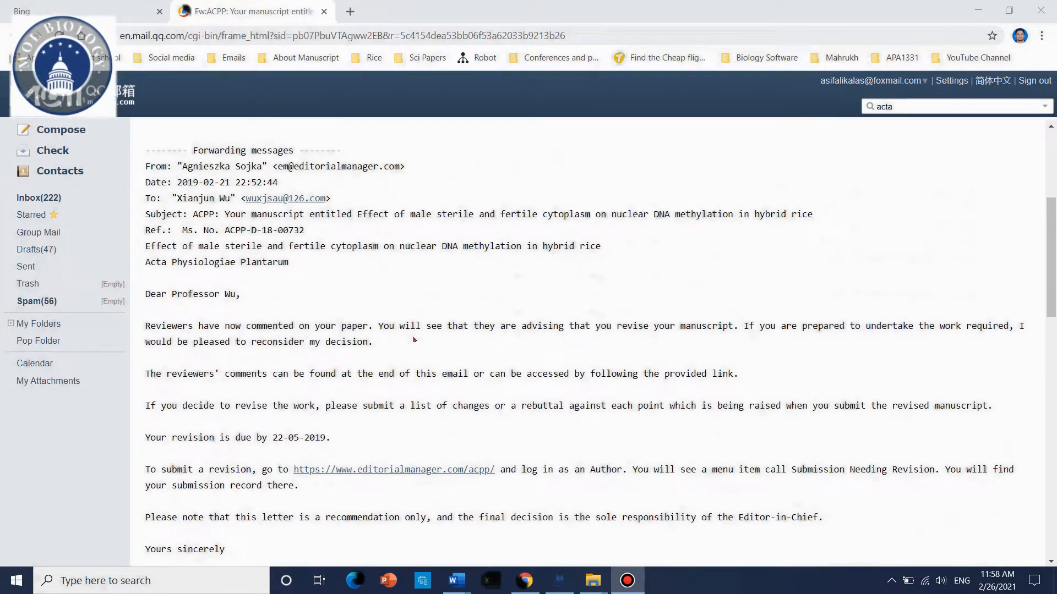
pyautogui.moveTo(561, 342)
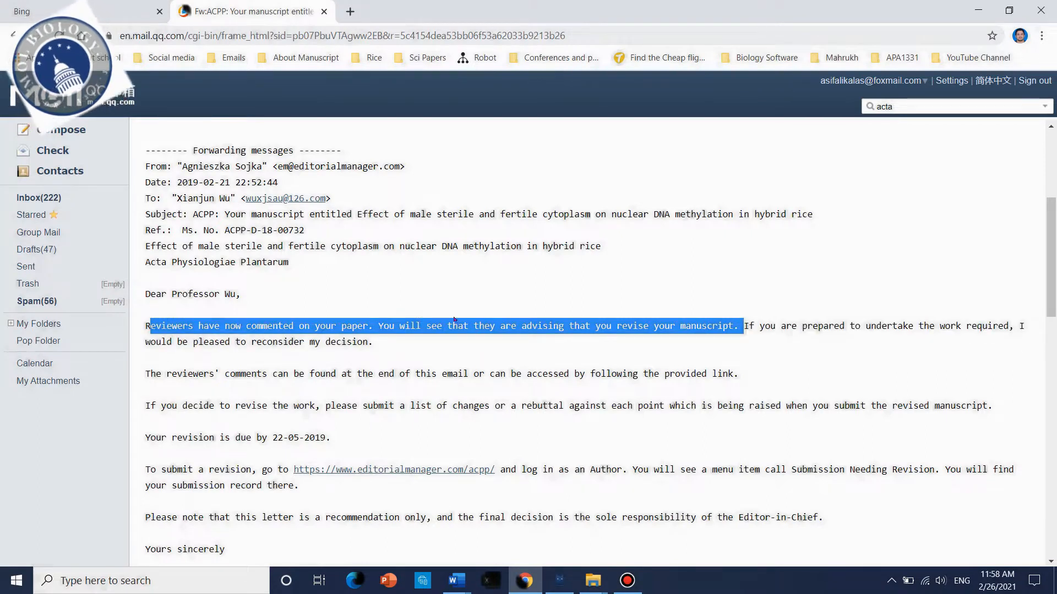
pyautogui.moveTo(729, 335)
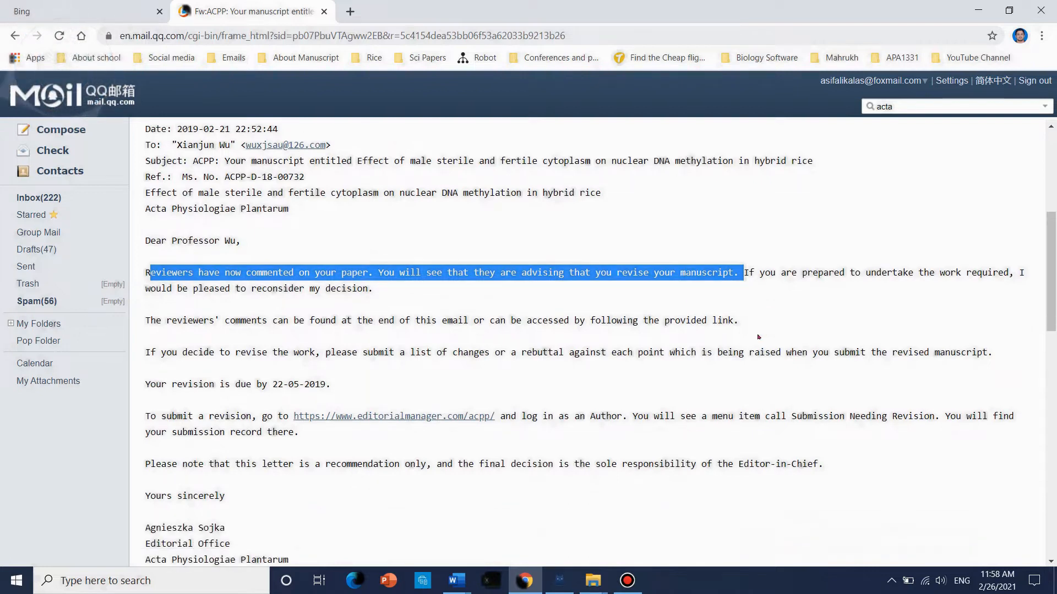
pyautogui.scroll(-3)
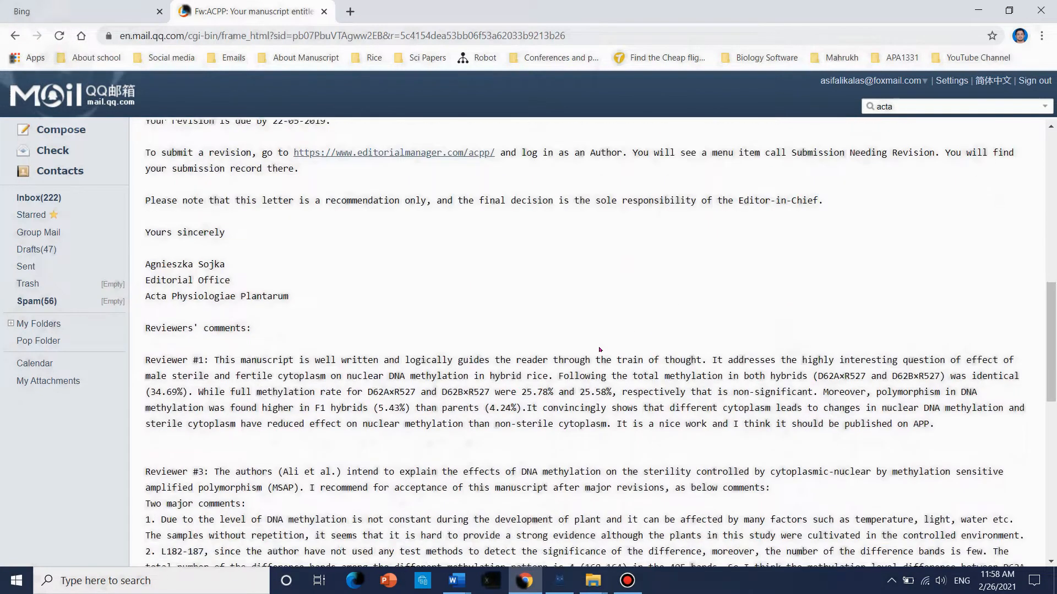
pyautogui.scroll(-3)
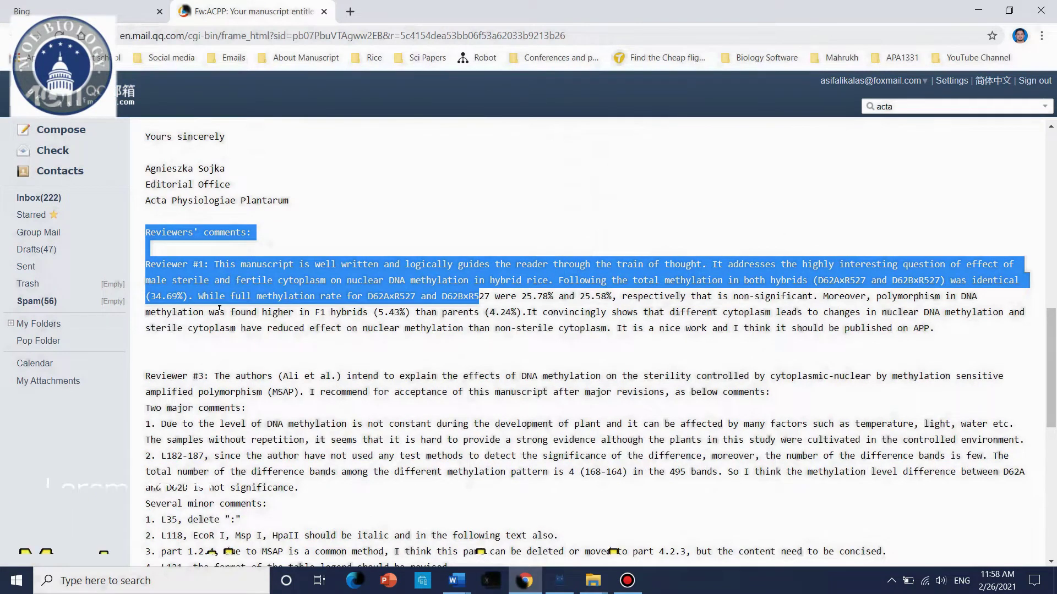
pyautogui.scroll(-3)
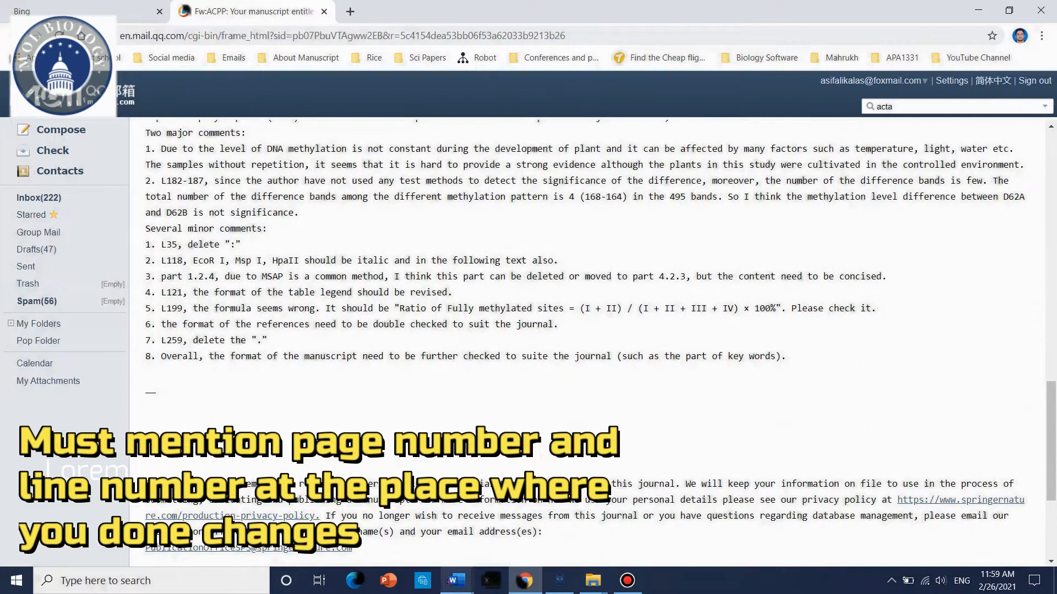
# Switch to the 'Response to the Reviewer's Comments' window and scroll back to its top
pyautogui.click(455, 580)
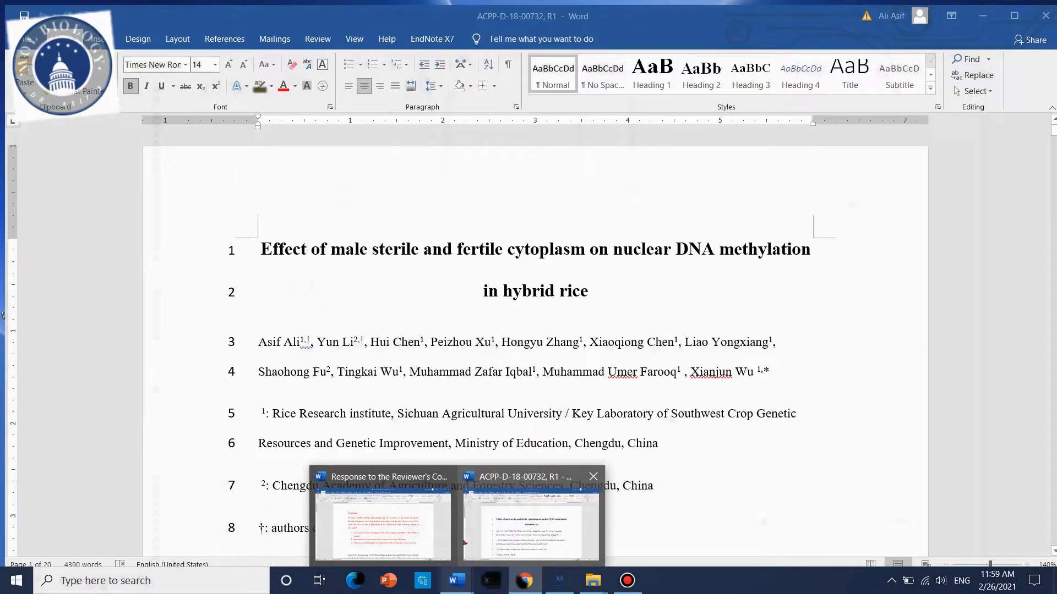
pyautogui.click(382, 529)
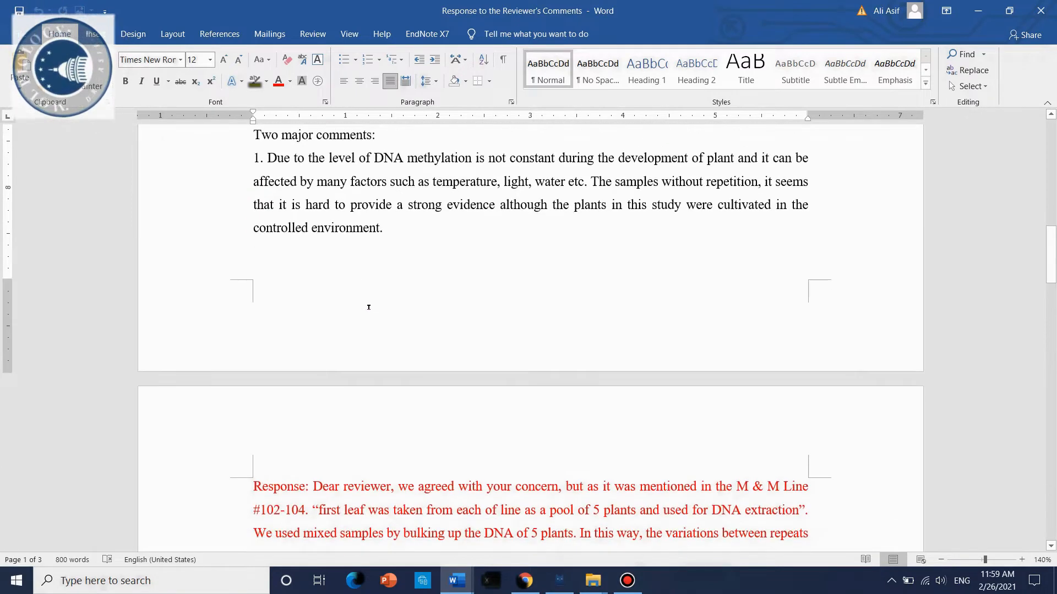
pyautogui.scroll(-3)
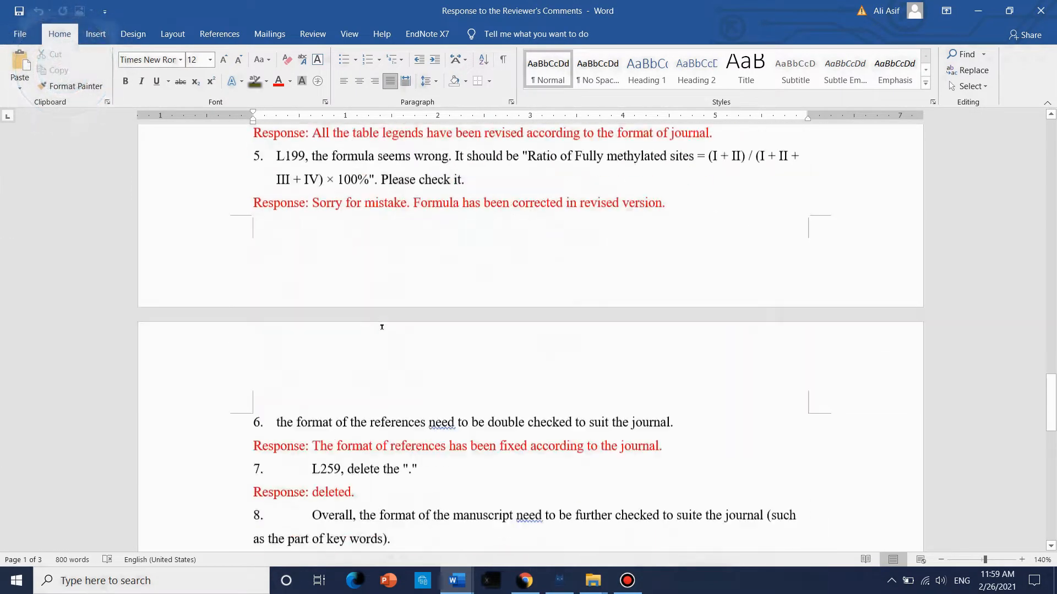
pyautogui.scroll(3)
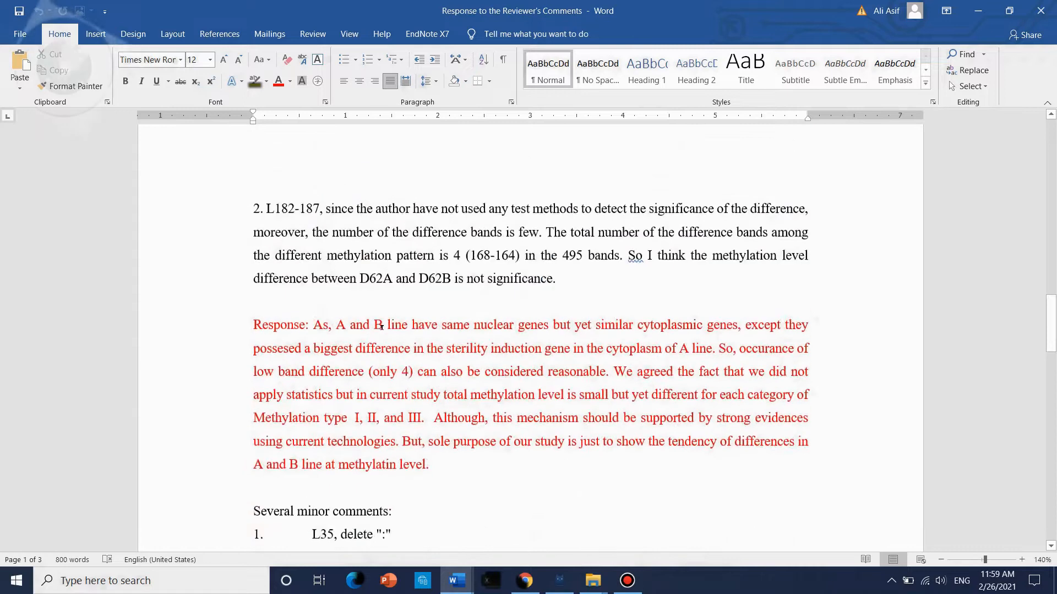
pyautogui.scroll(3)
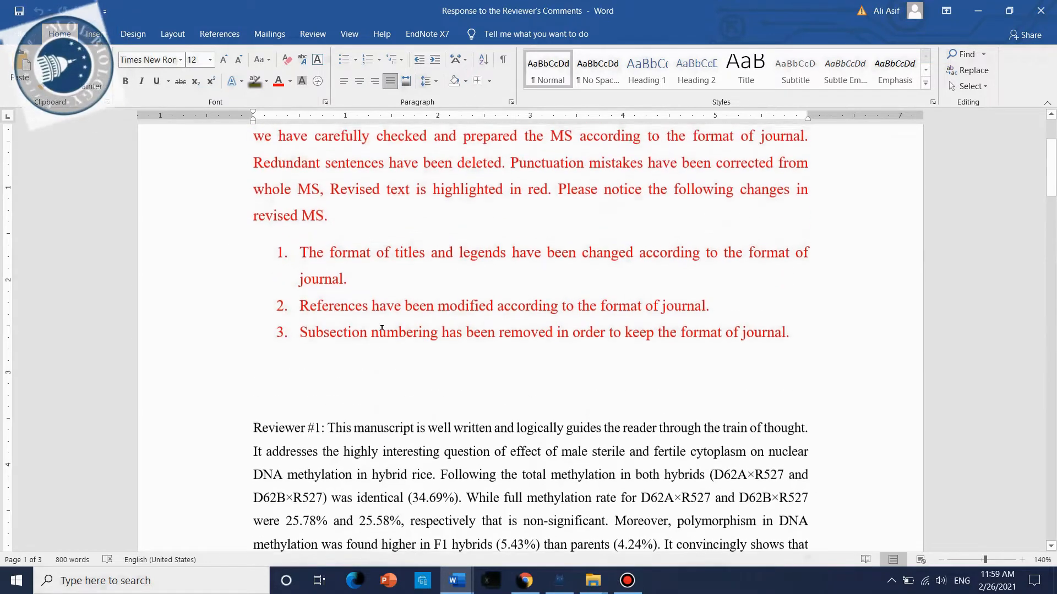
pyautogui.scroll(3)
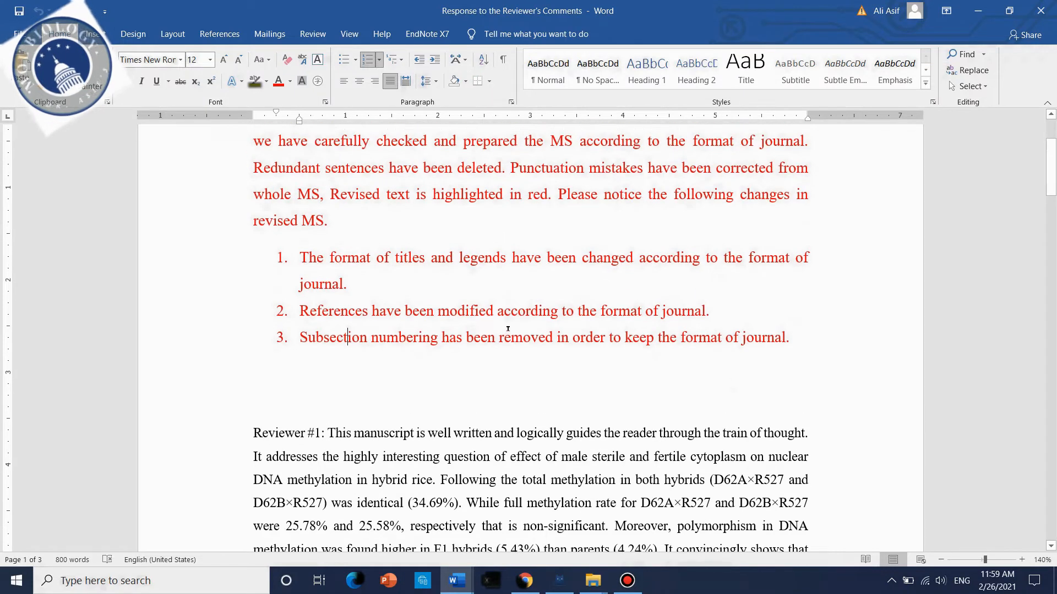
pyautogui.scroll(3)
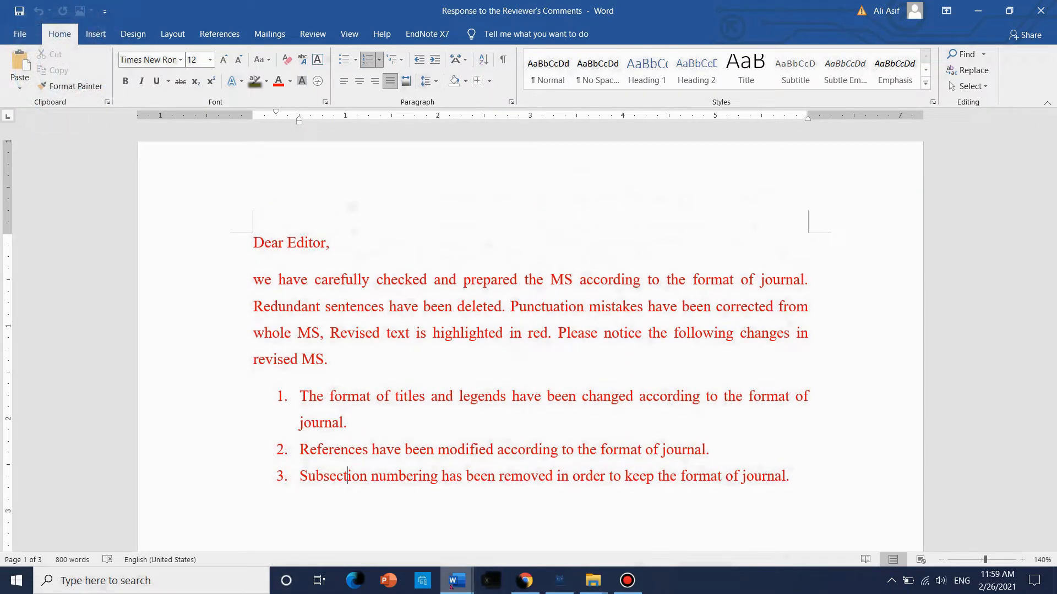
pyautogui.click(455, 580)
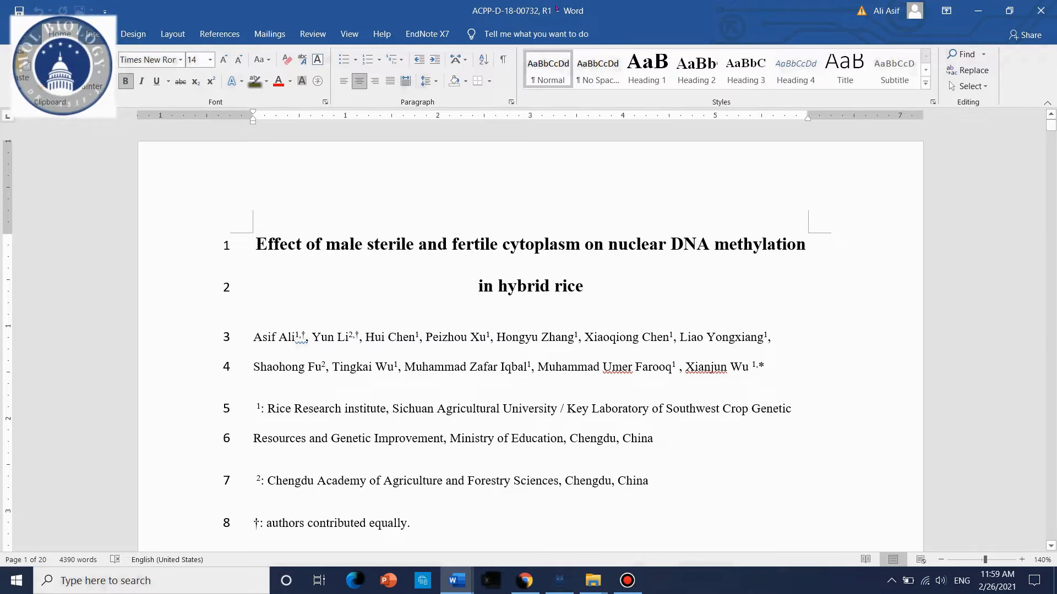
pyautogui.scroll(3)
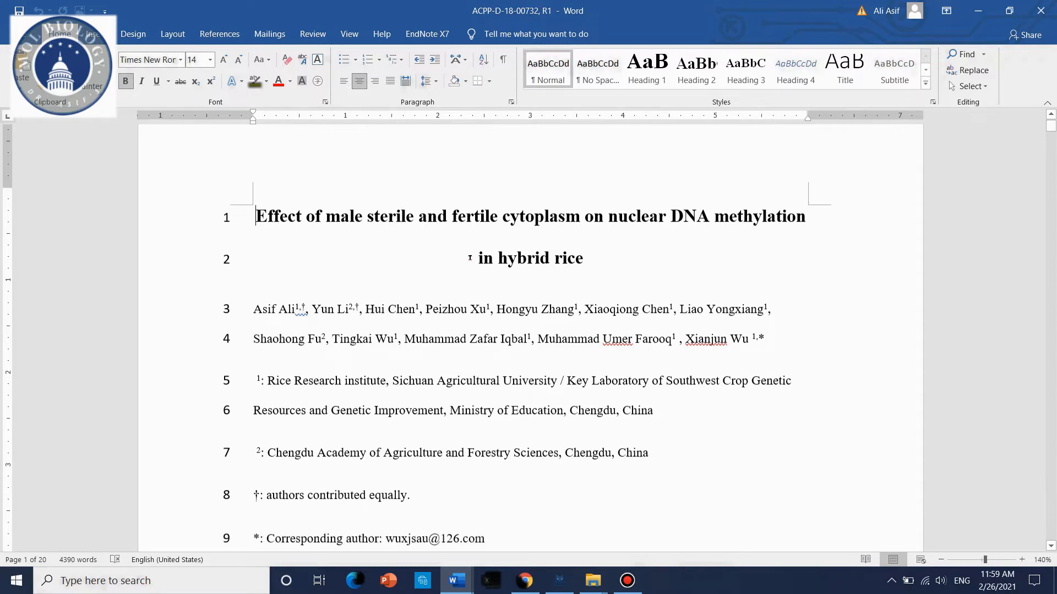
pyautogui.scroll(-3)
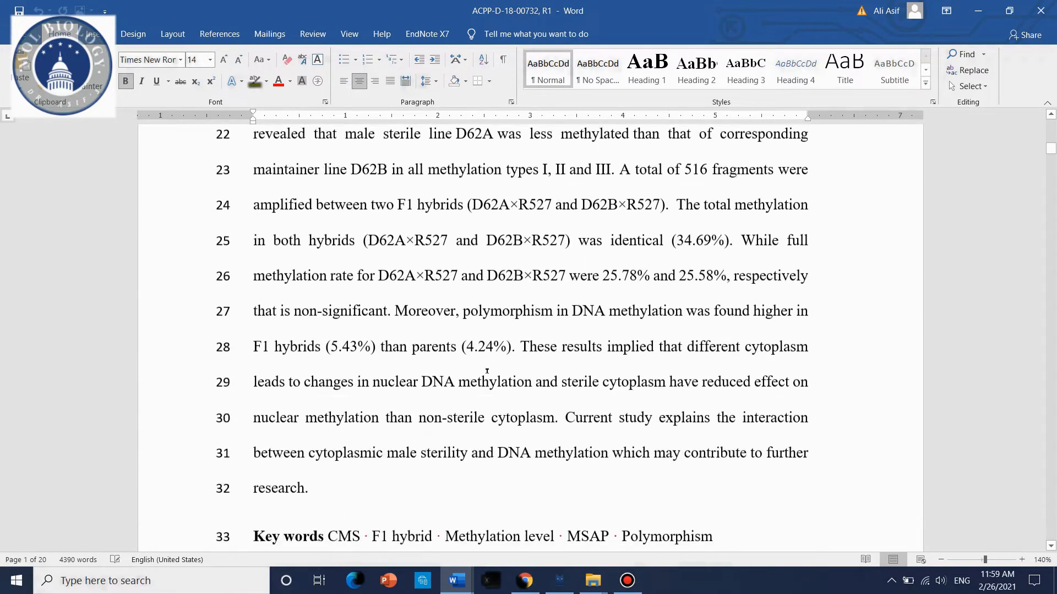
pyautogui.scroll(-3)
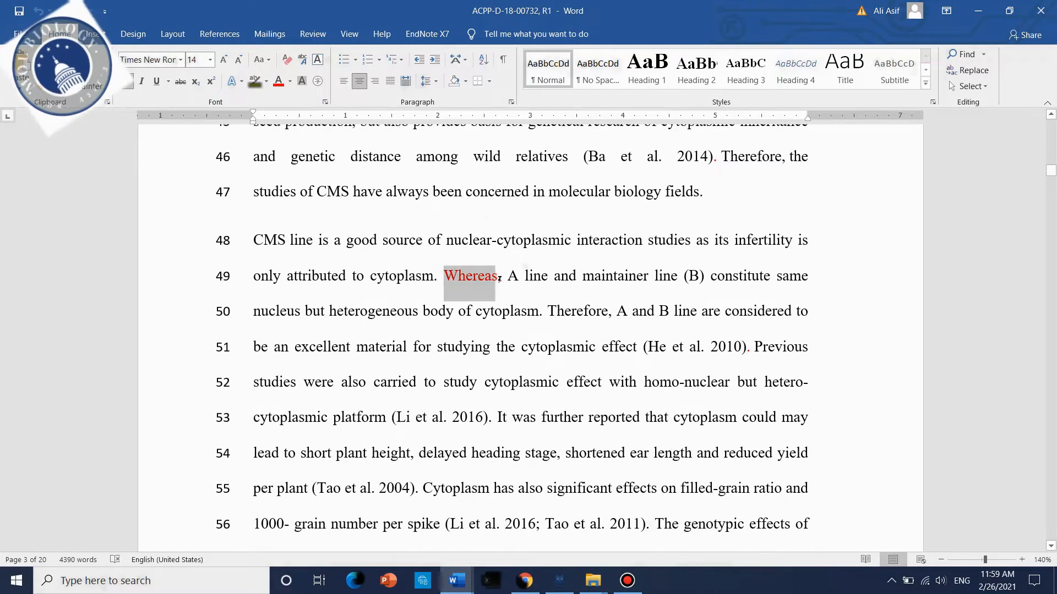
pyautogui.scroll(-3)
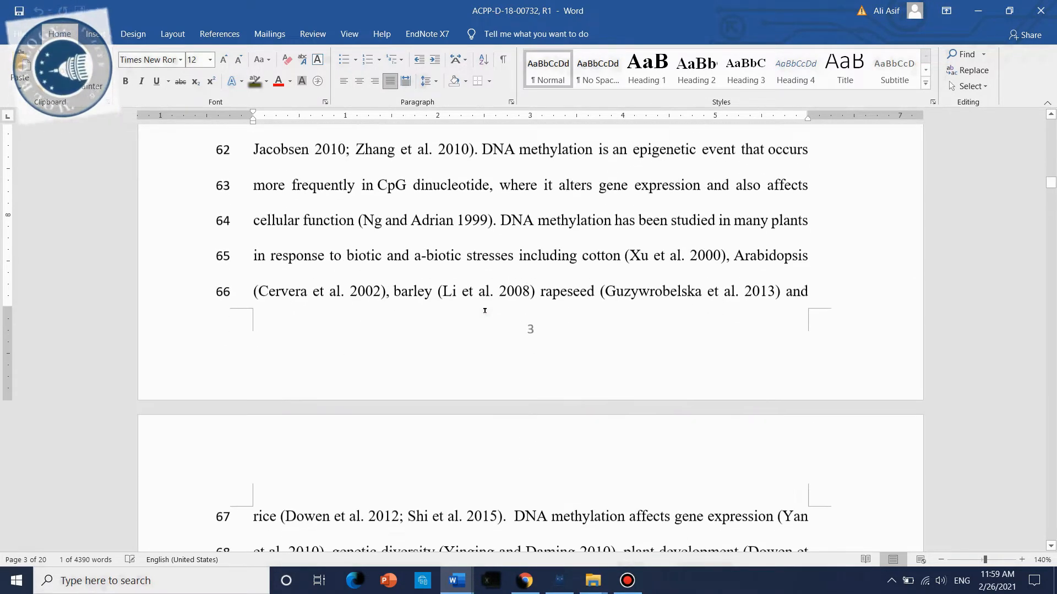
pyautogui.scroll(-3)
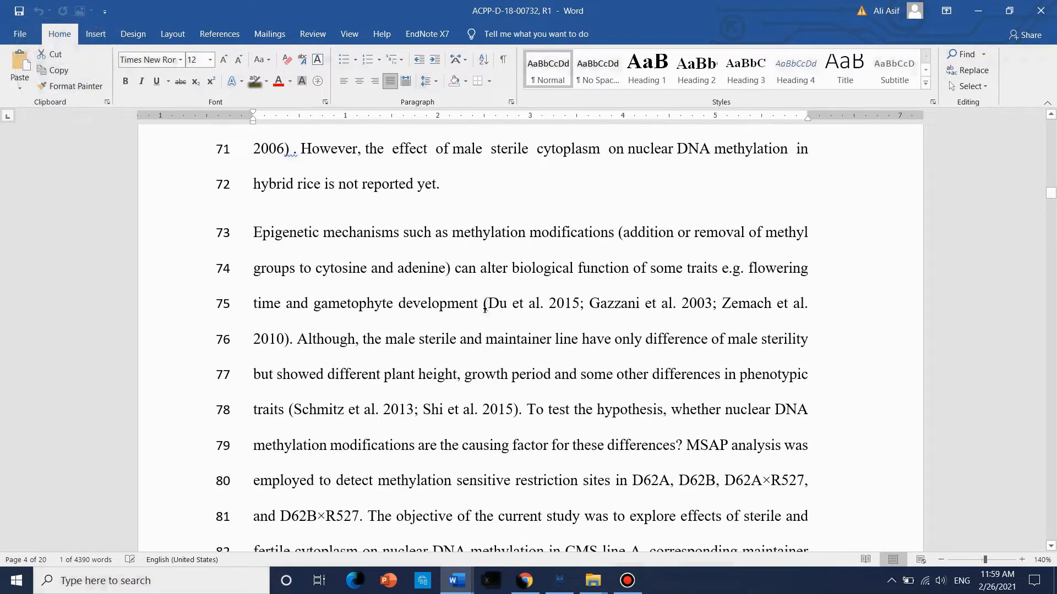
pyautogui.scroll(-3)
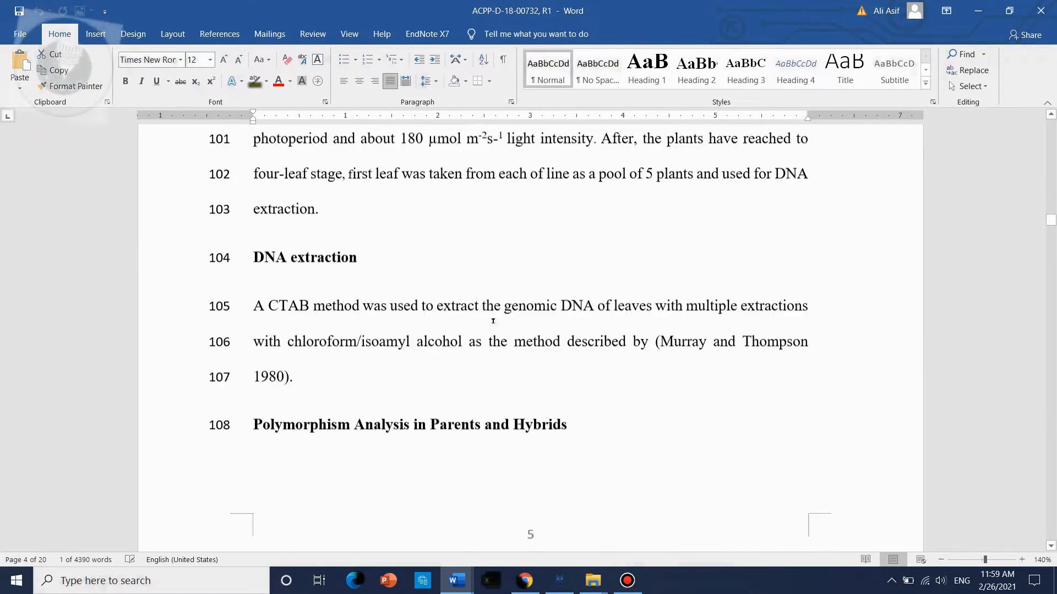
pyautogui.scroll(-3)
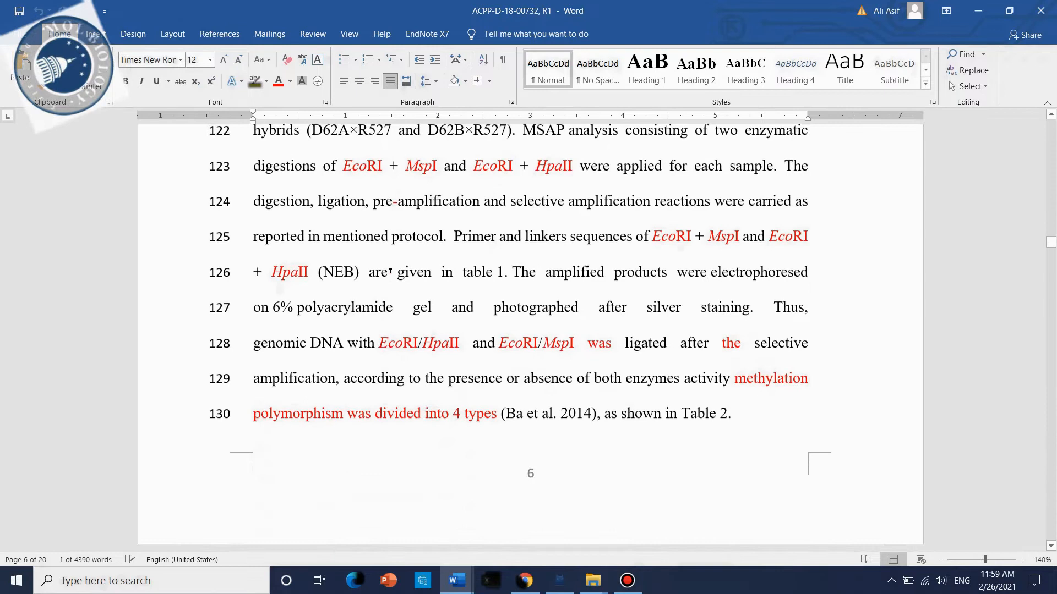
pyautogui.scroll(-3)
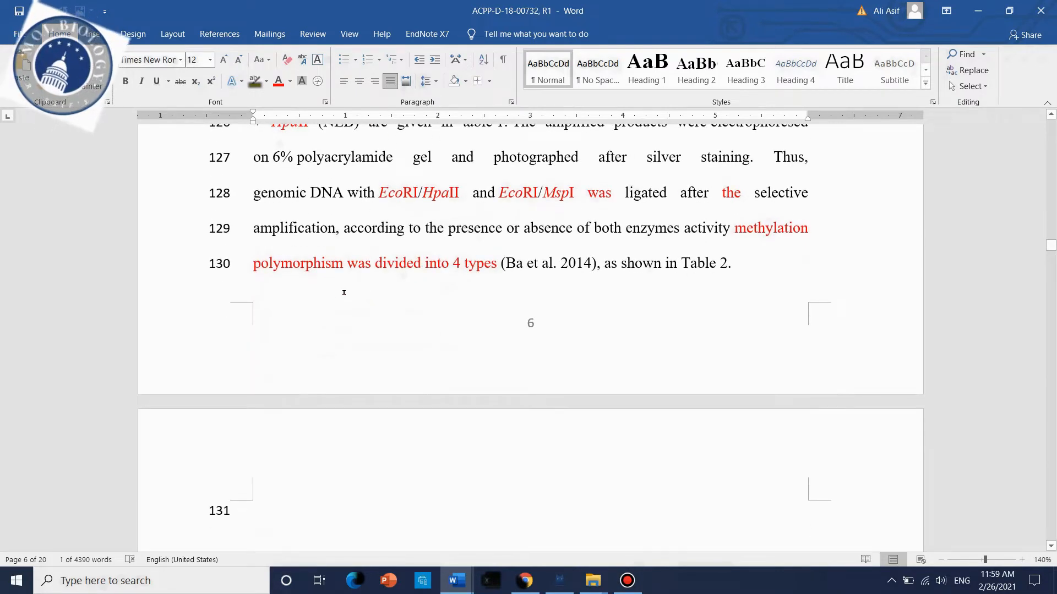
pyautogui.scroll(-3)
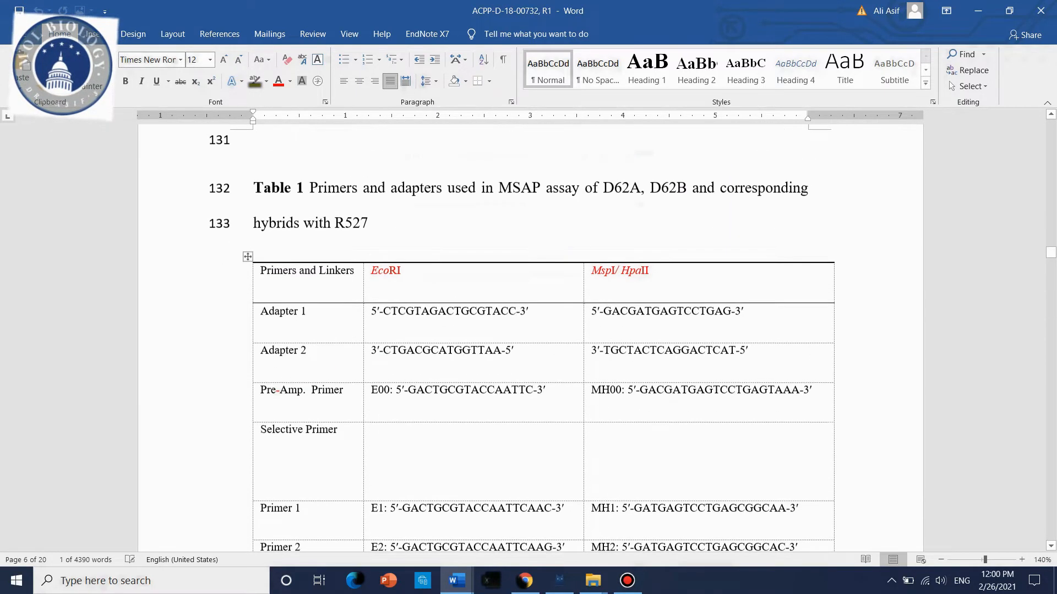
pyautogui.scroll(-3)
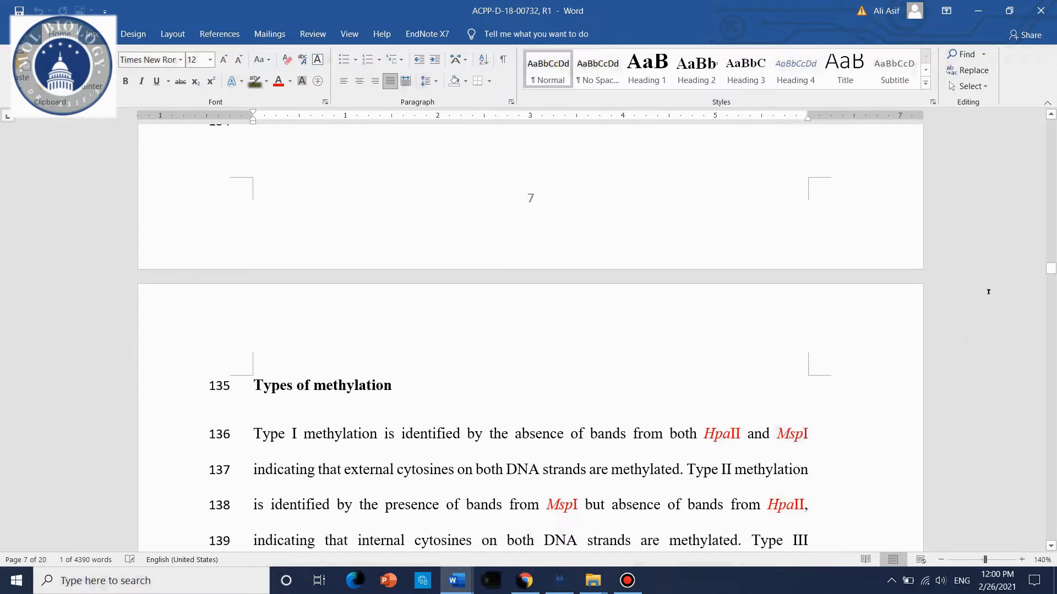
pyautogui.scroll(-3)
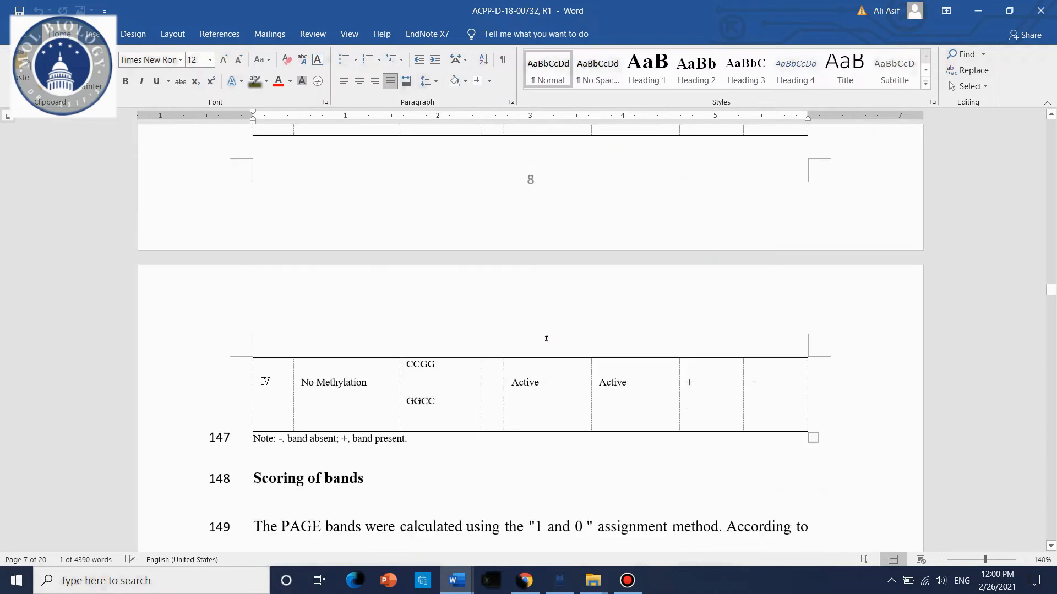
pyautogui.scroll(-3)
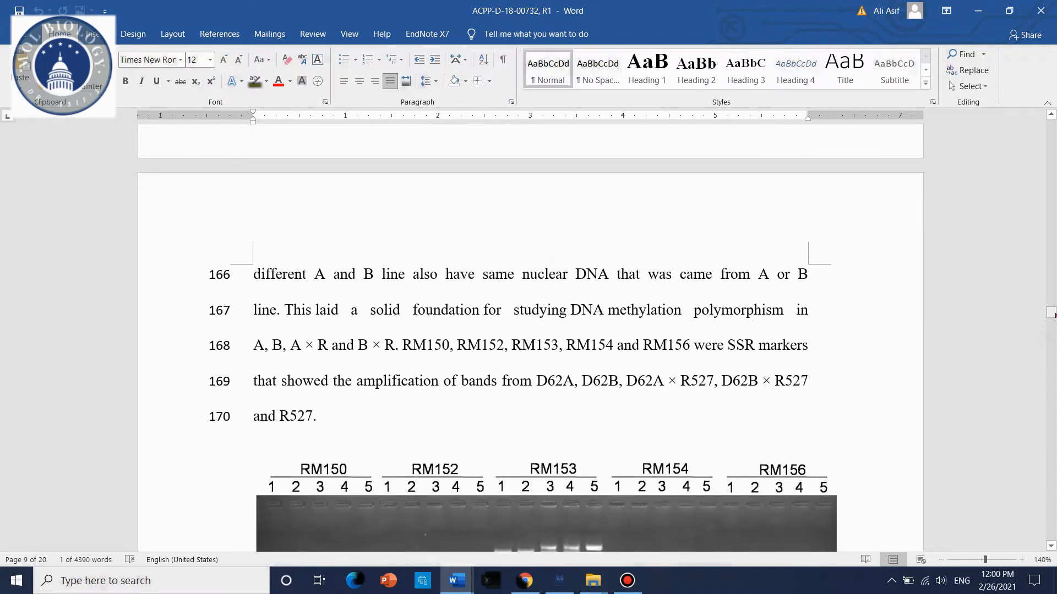
pyautogui.scroll(-3)
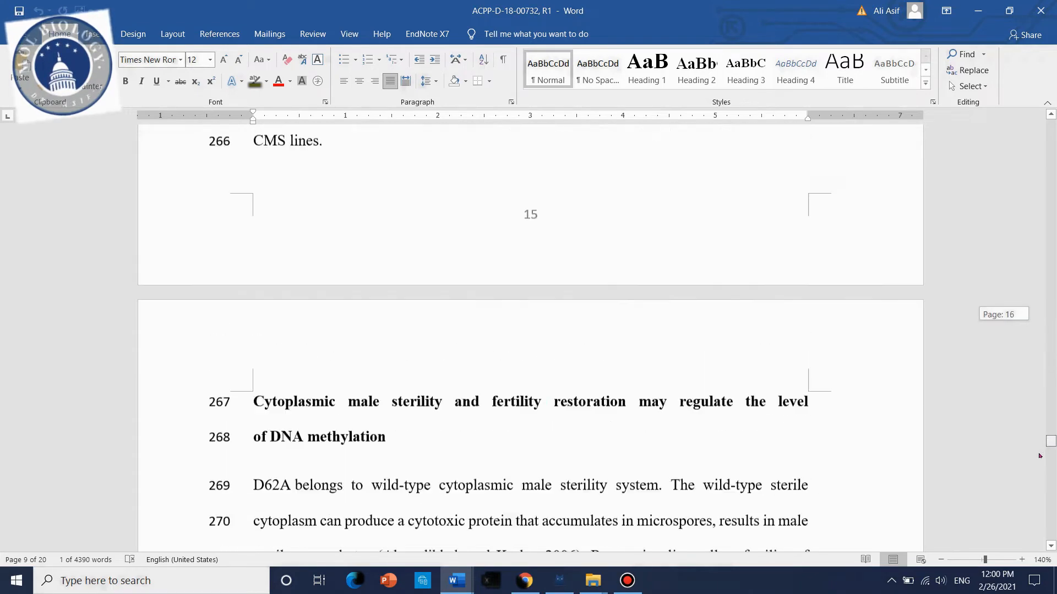
pyautogui.scroll(-3)
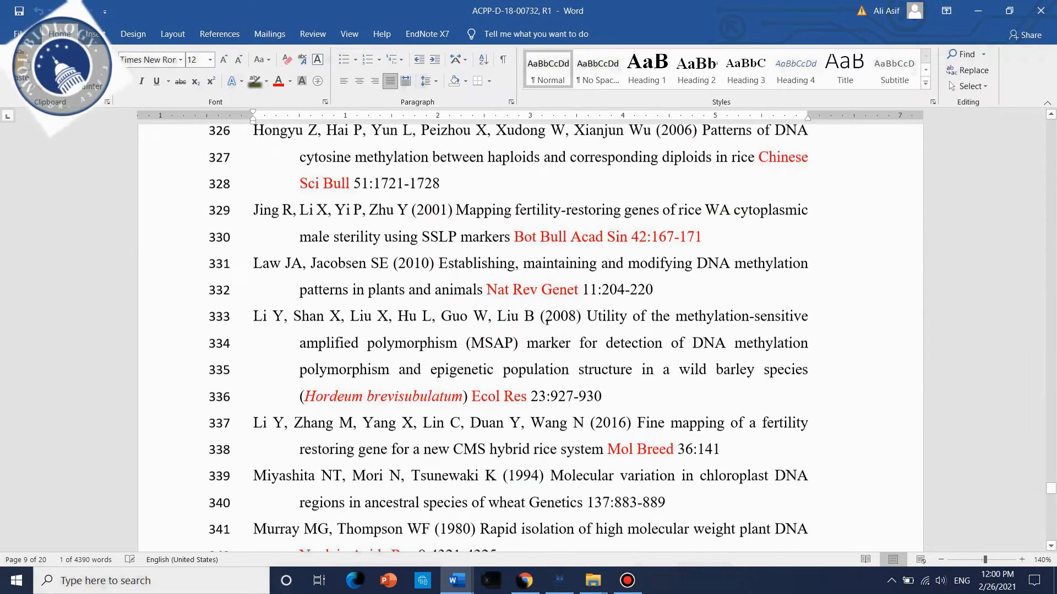
pyautogui.scroll(-3)
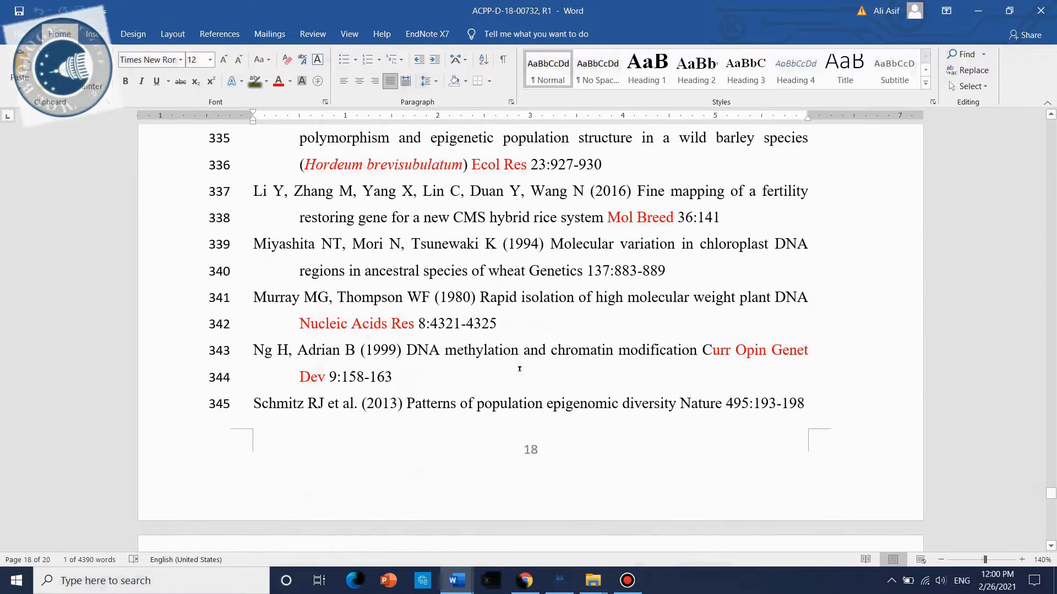
pyautogui.scroll(-3)
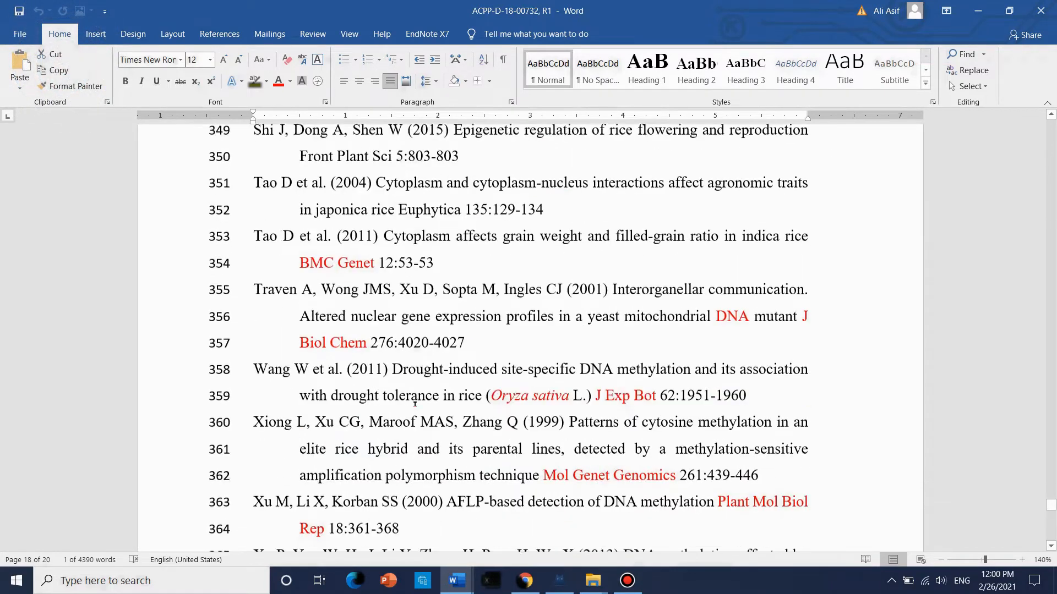
pyautogui.scroll(-3)
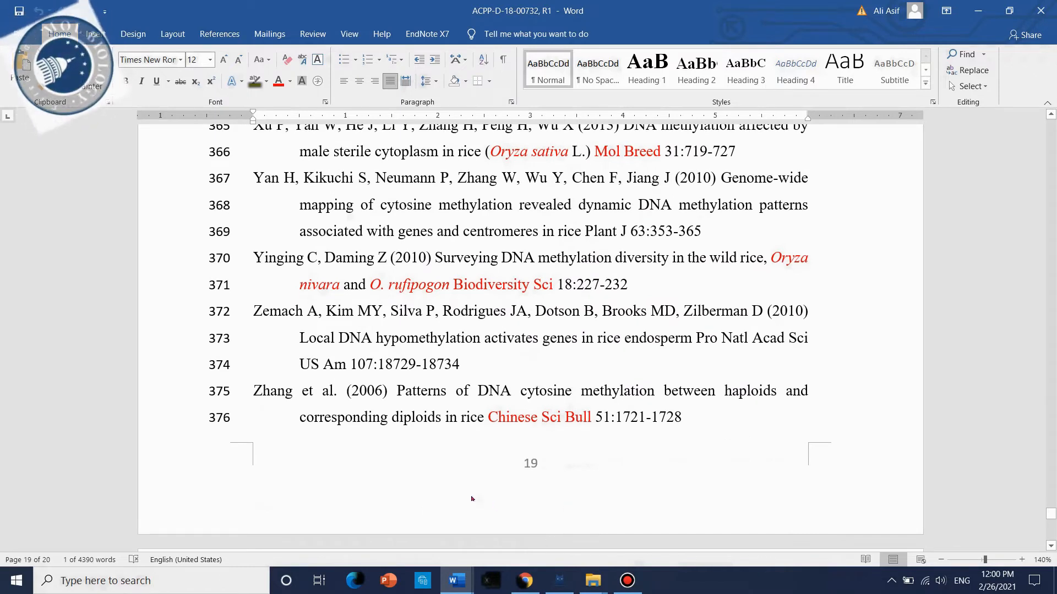
pyautogui.moveTo(456, 580)
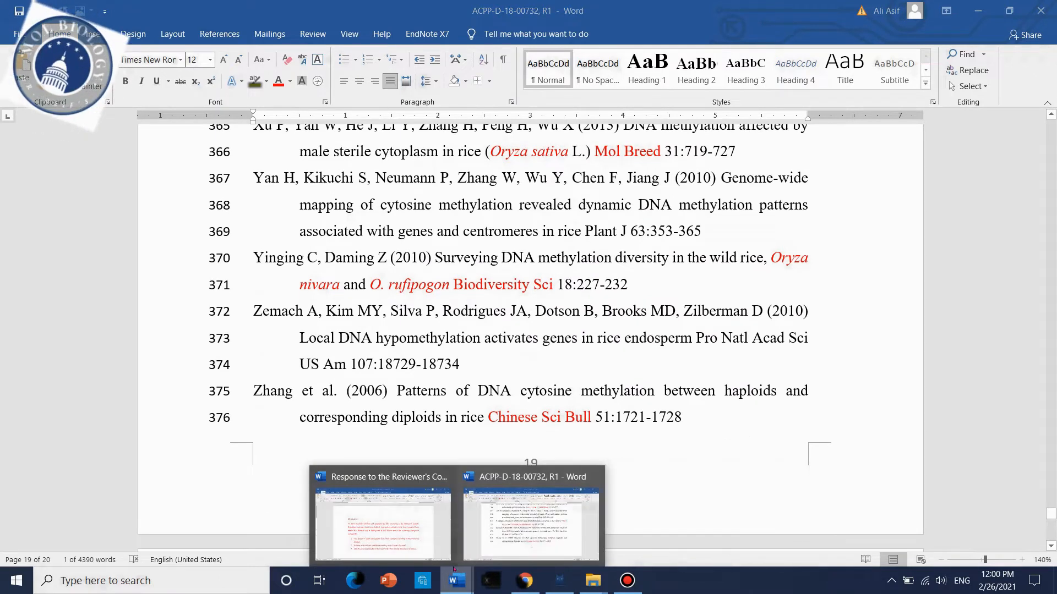
pyautogui.click(382, 516)
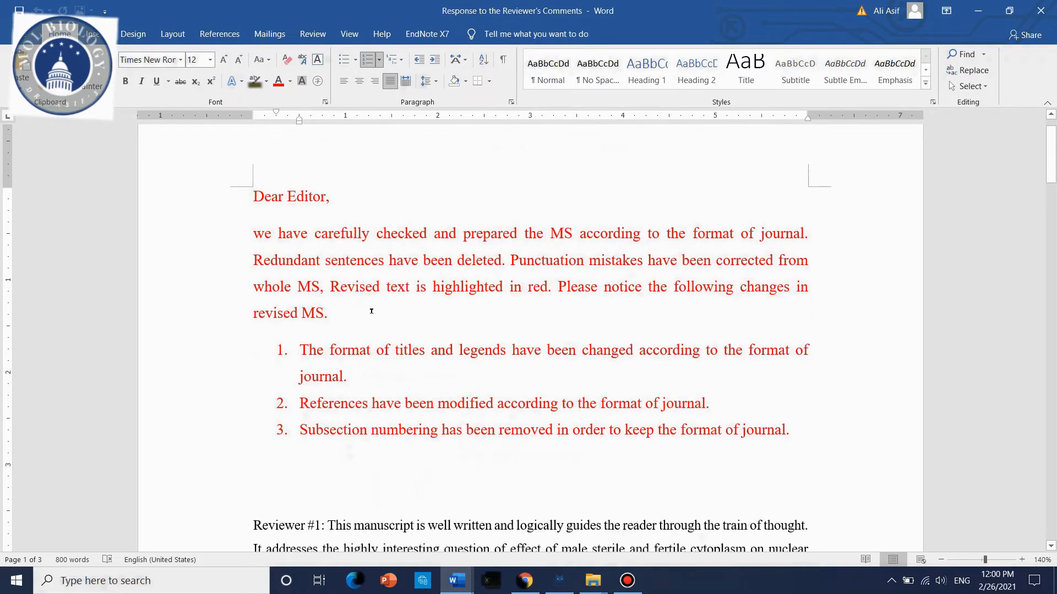
pyautogui.scroll(-3)
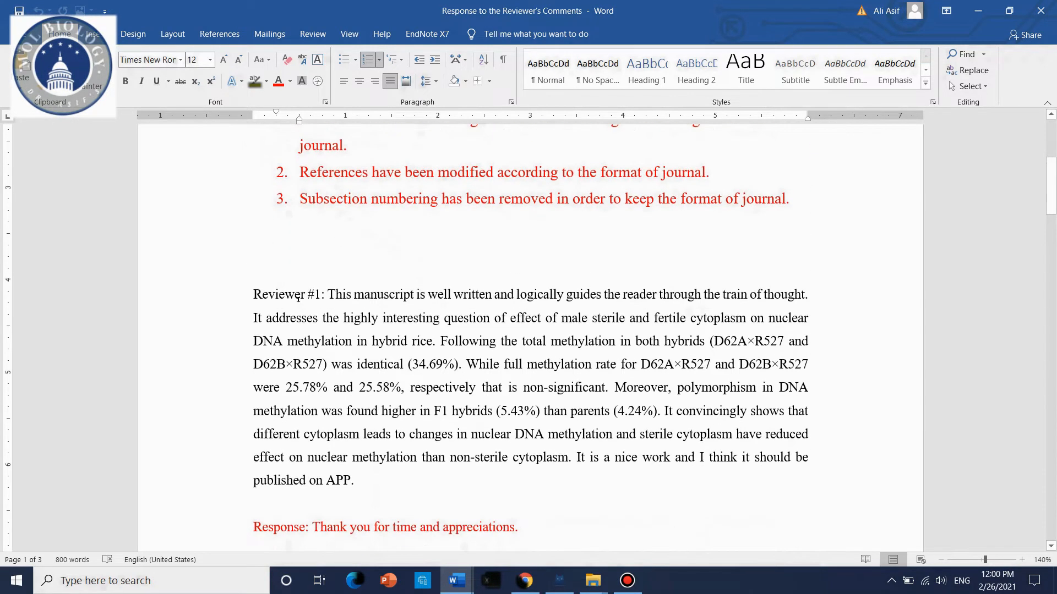
pyautogui.scroll(-3)
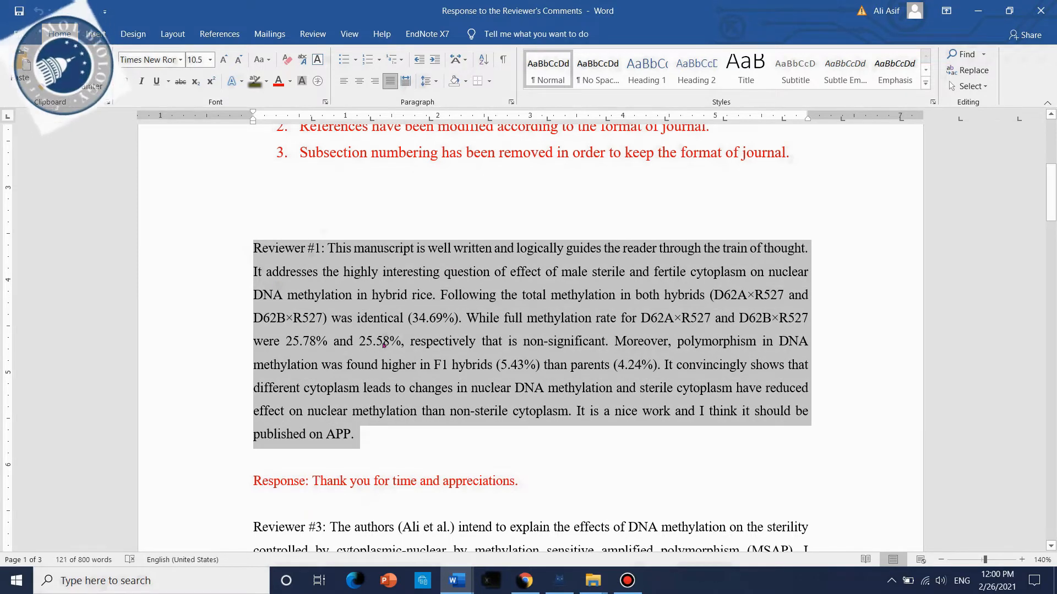
pyautogui.scroll(-3)
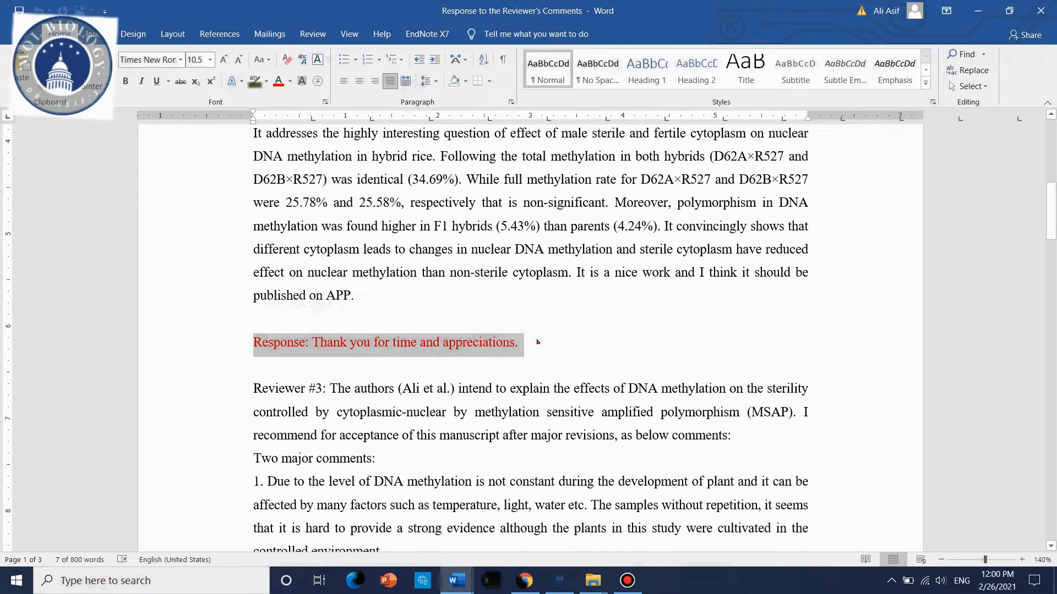
pyautogui.scroll(-3)
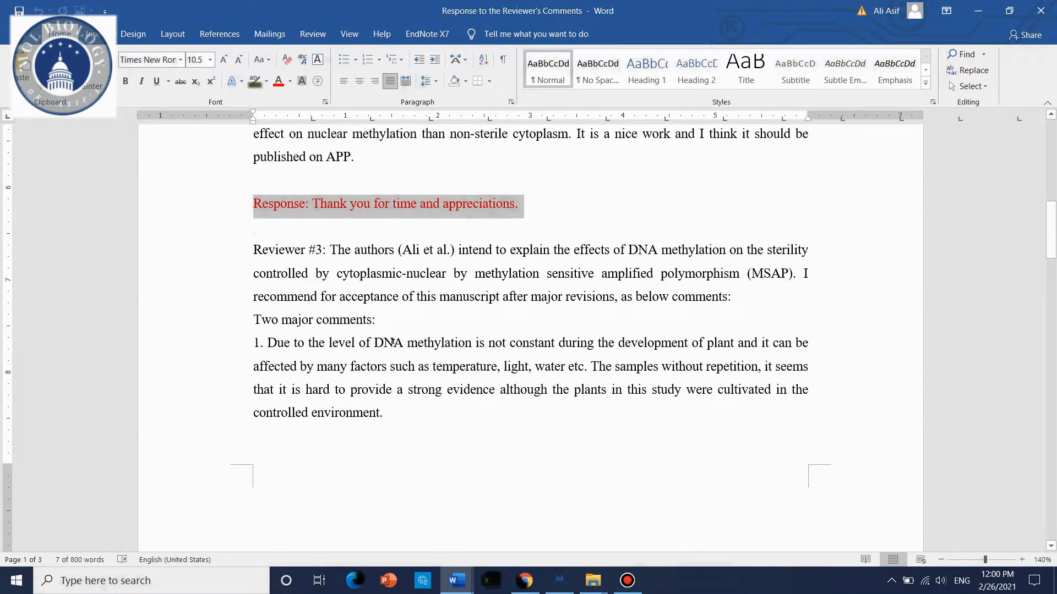
pyautogui.click(331, 249)
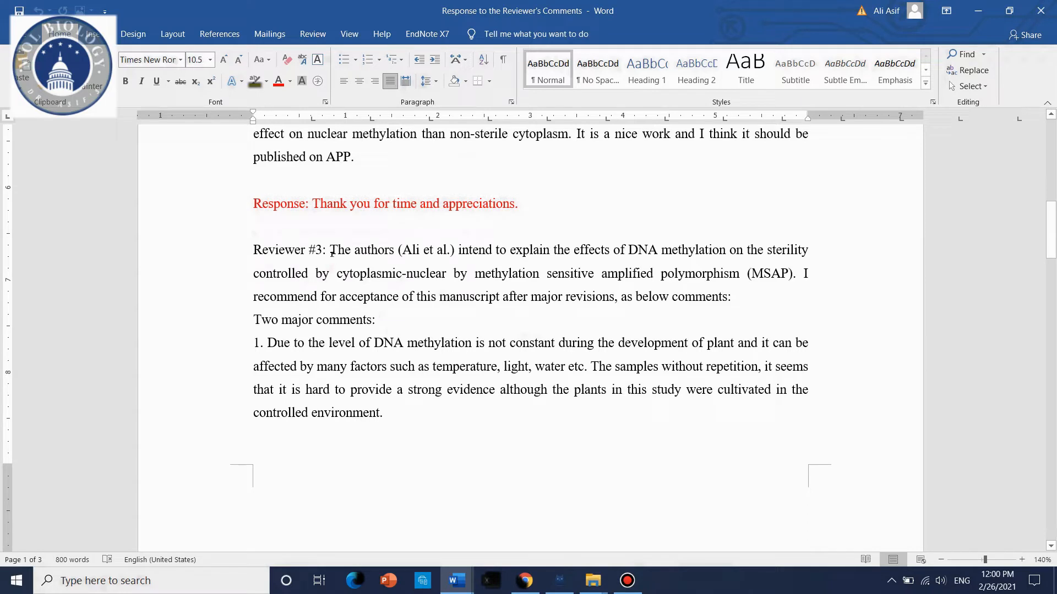
pyautogui.doubleClick(289, 250)
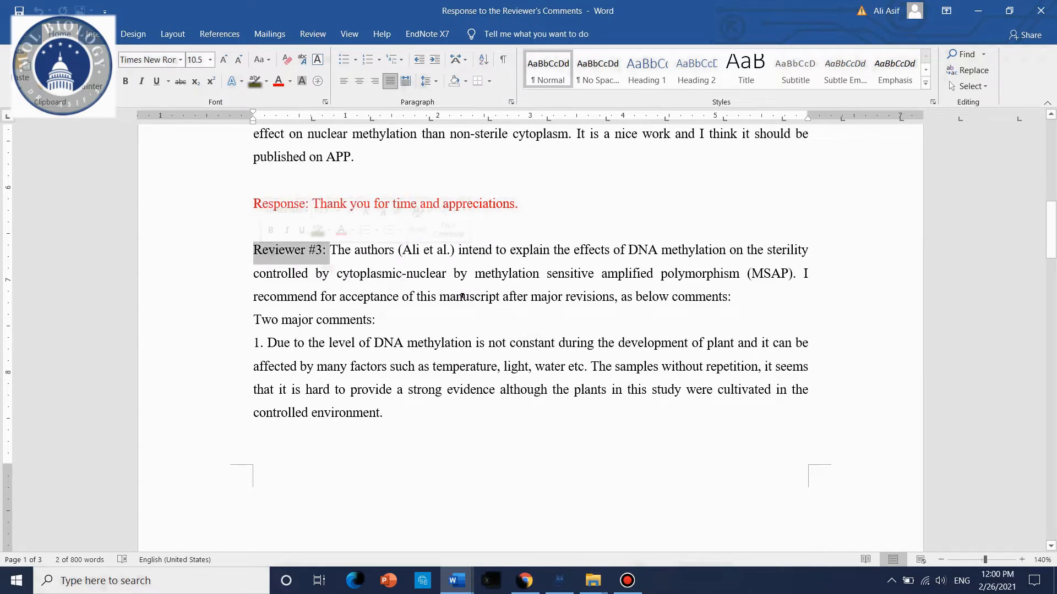
pyautogui.scroll(-3)
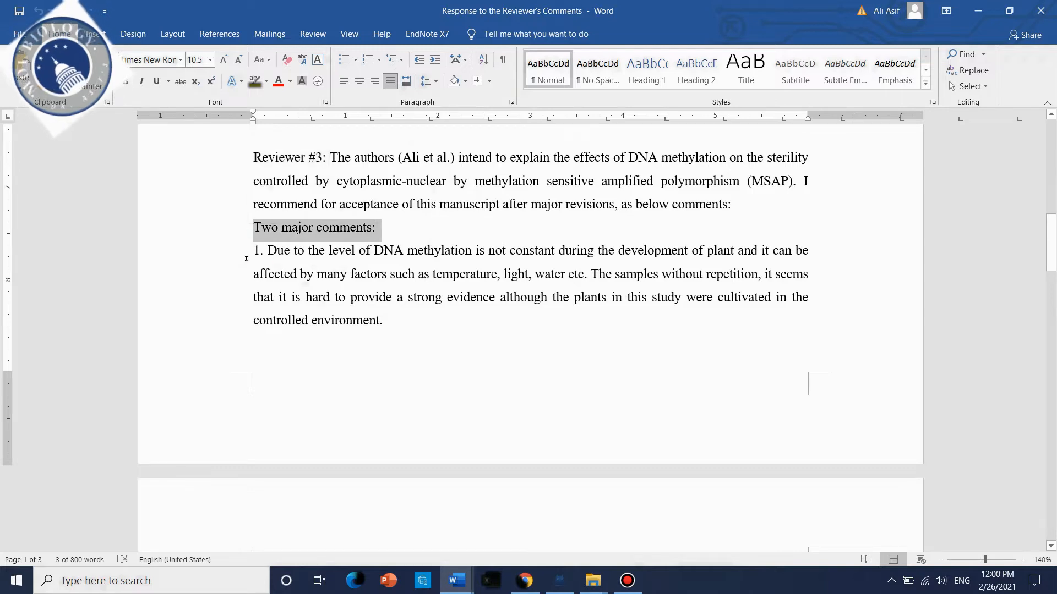
pyautogui.scroll(-3)
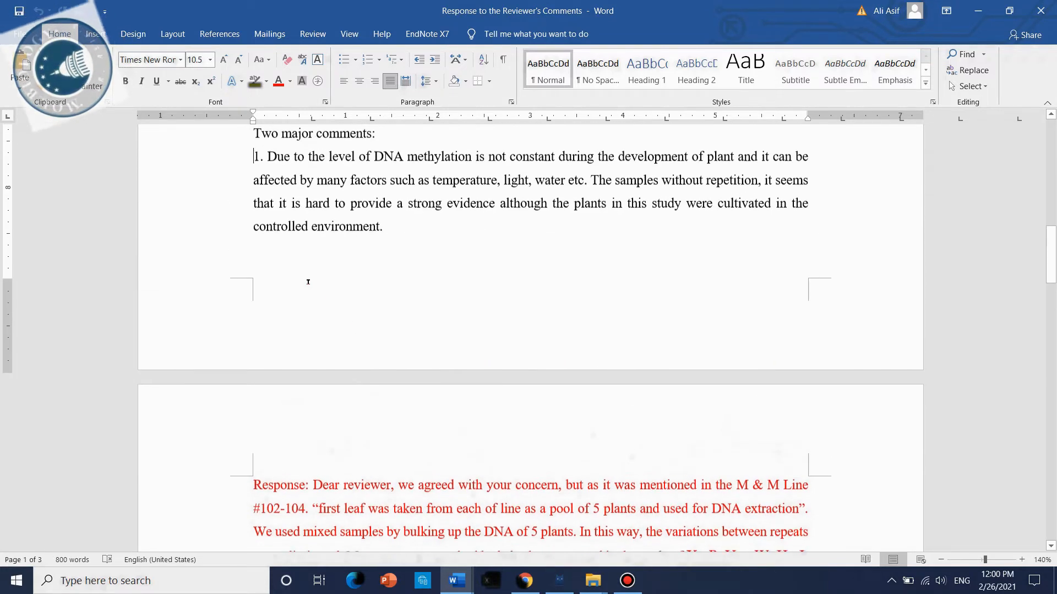
pyautogui.scroll(-3)
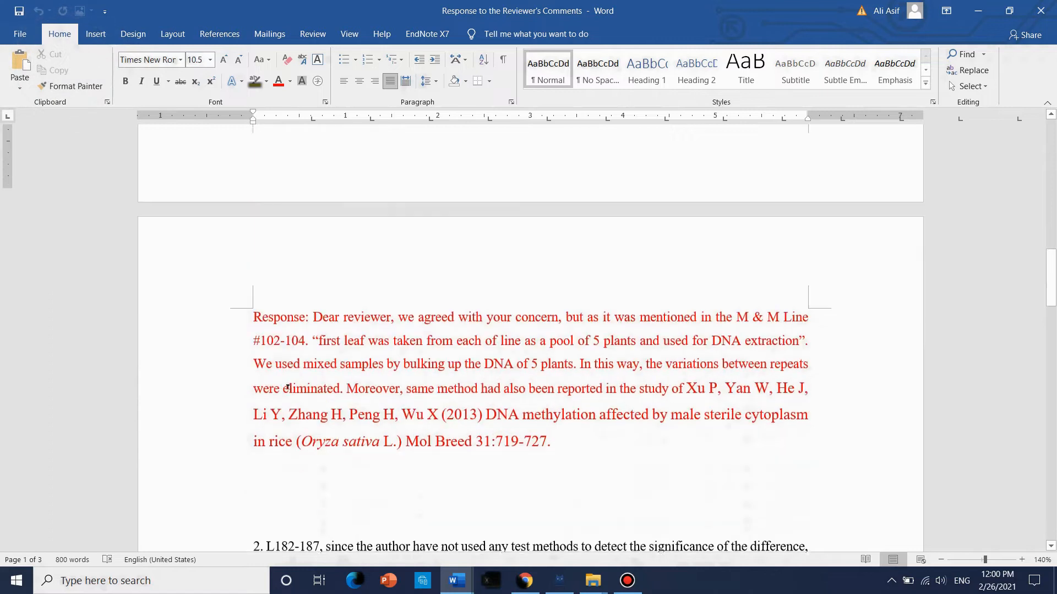
pyautogui.doubleClick(280, 301)
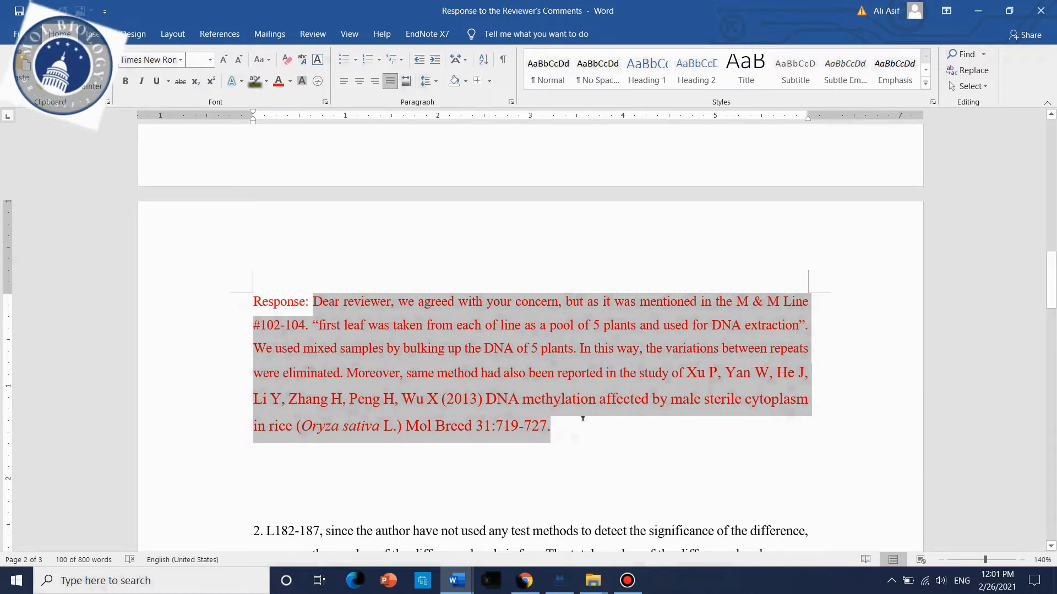
pyautogui.click(343, 348)
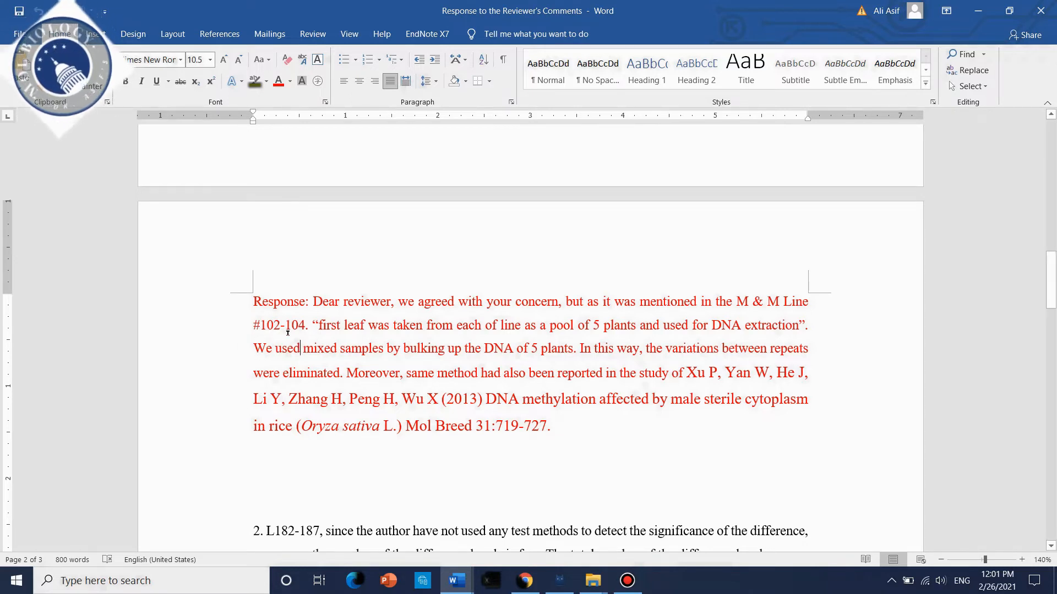
pyautogui.scroll(-3)
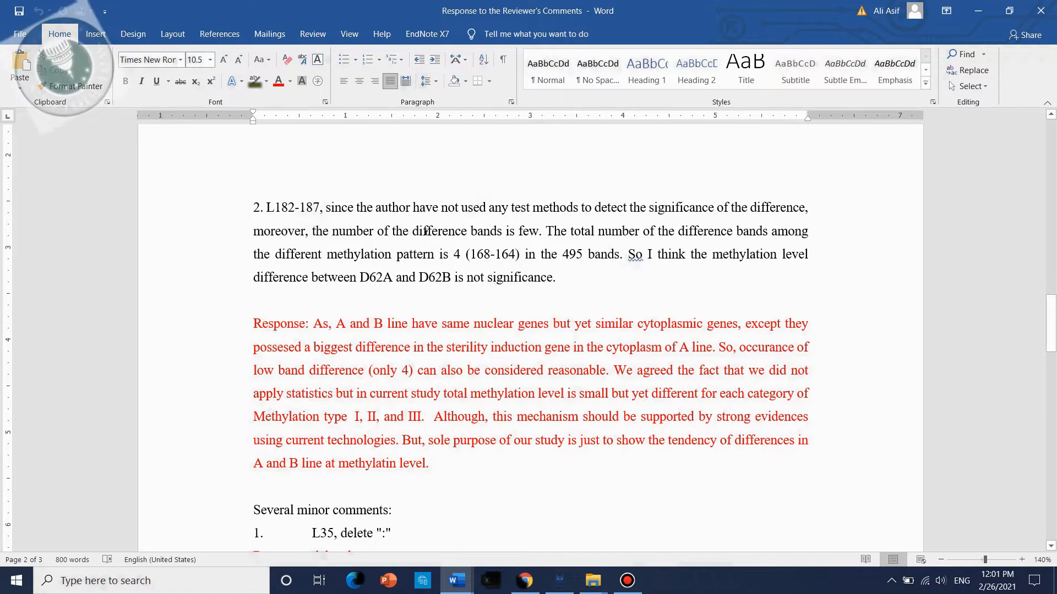
pyautogui.scroll(-3)
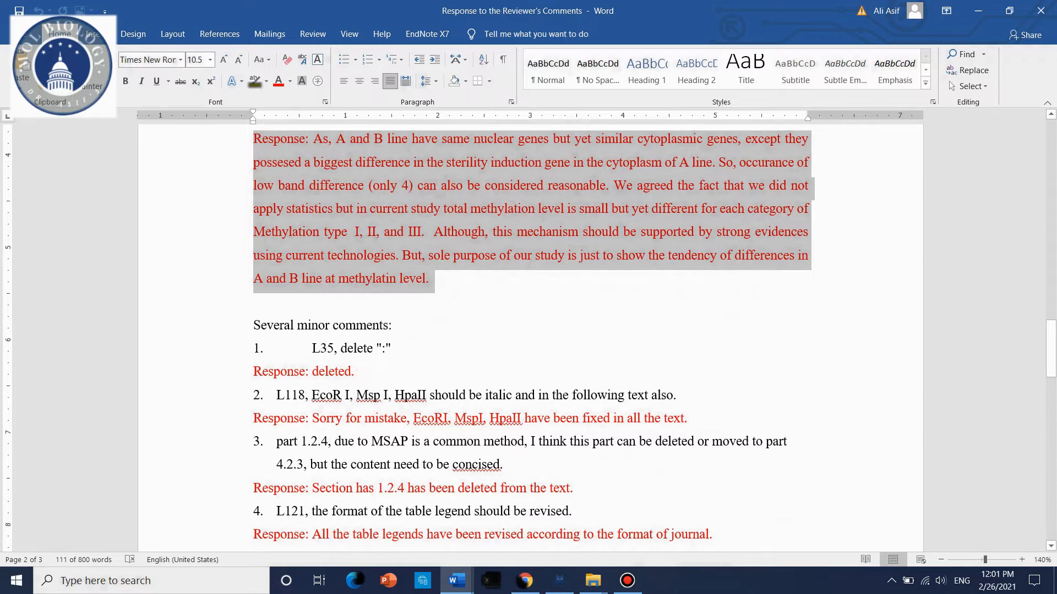
pyautogui.scroll(-3)
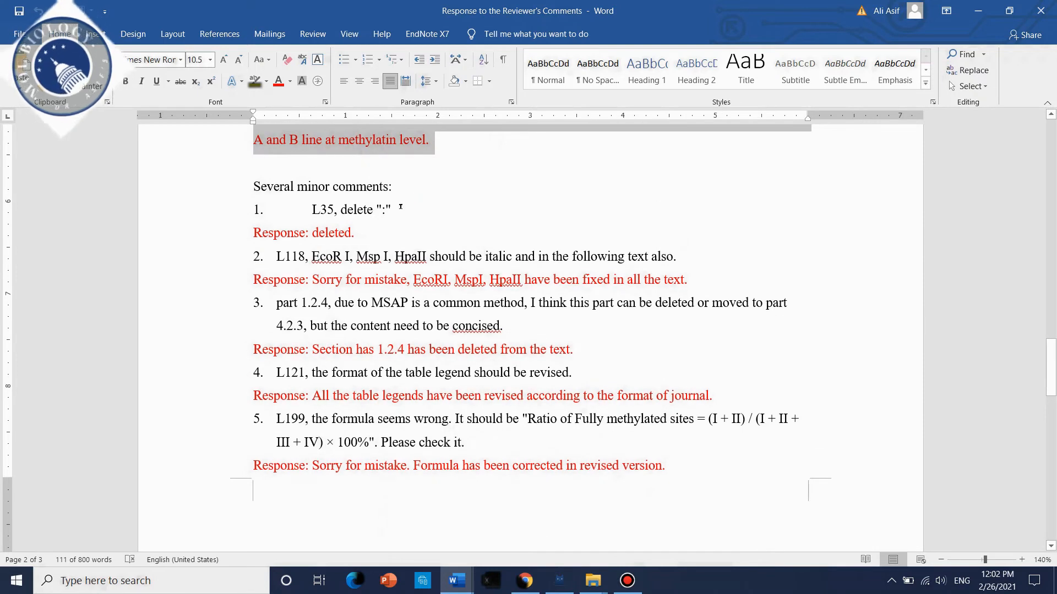
pyautogui.doubleClick(351, 210)
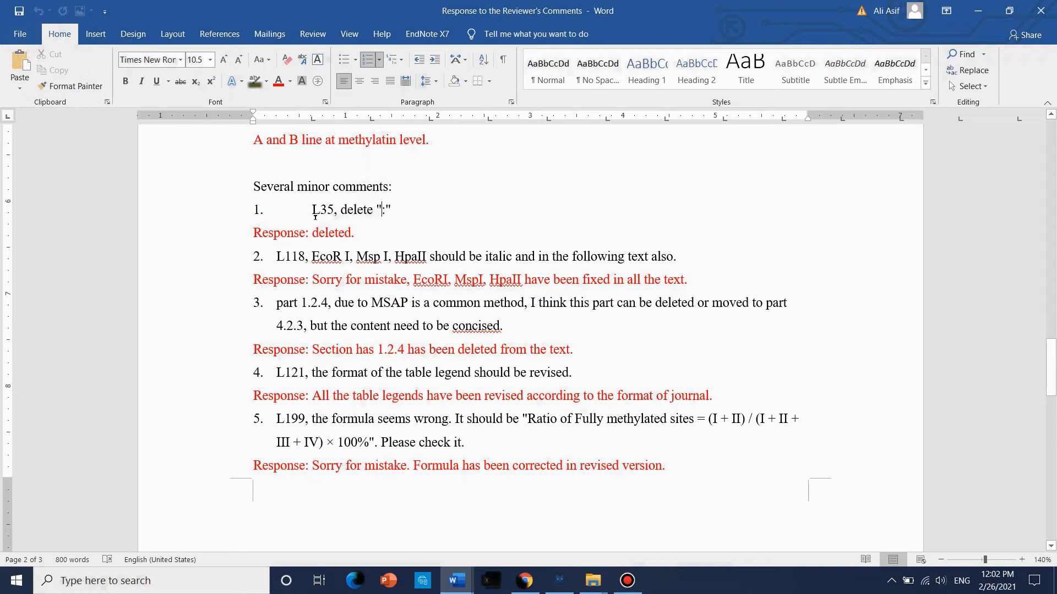
pyautogui.doubleClick(330, 232)
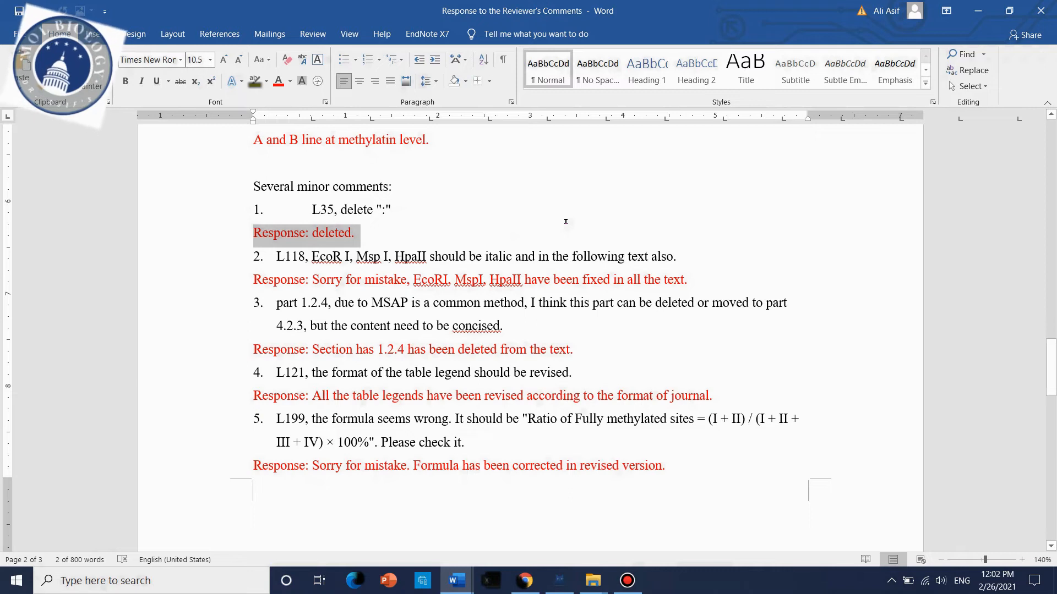
pyautogui.moveTo(379, 247)
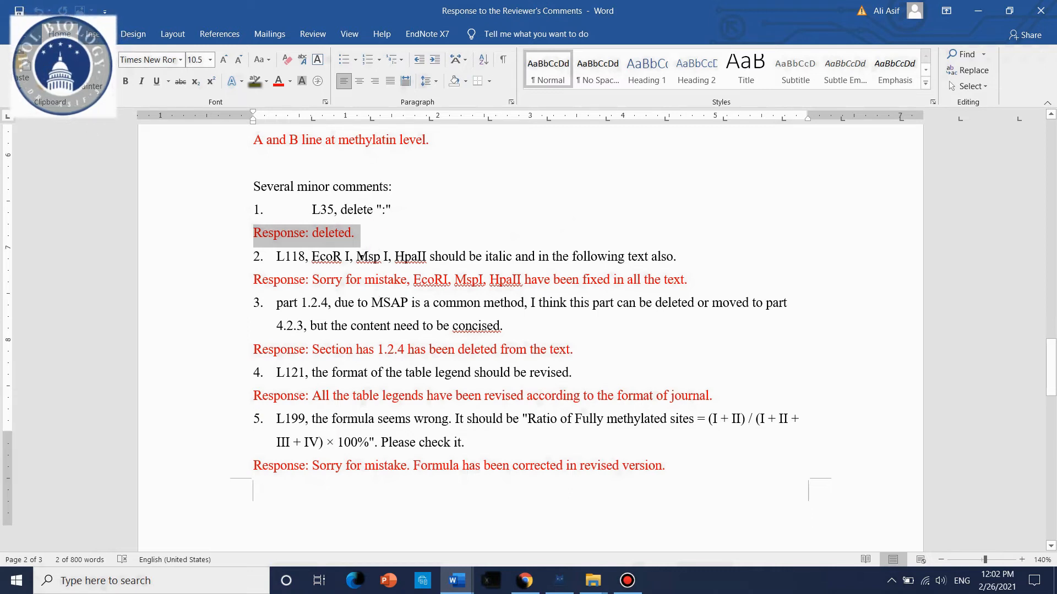
pyautogui.scroll(-3)
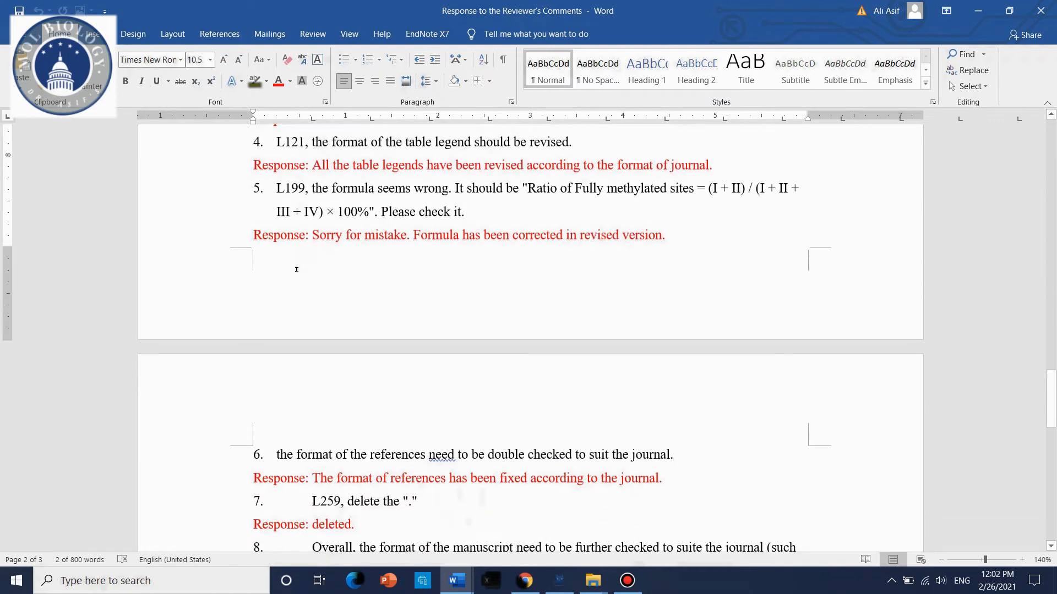
pyautogui.scroll(3)
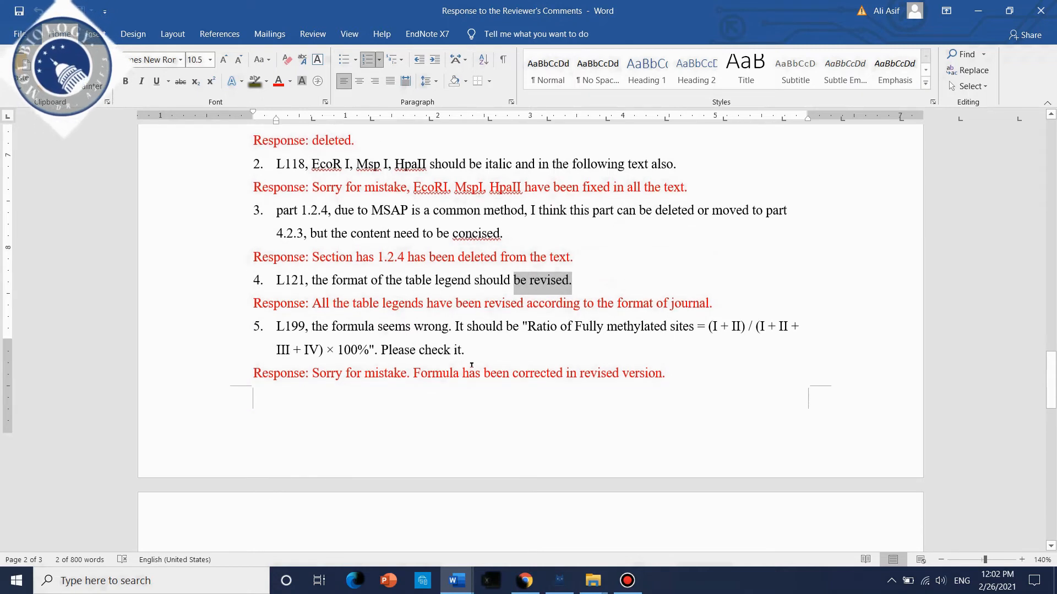
pyautogui.scroll(-3)
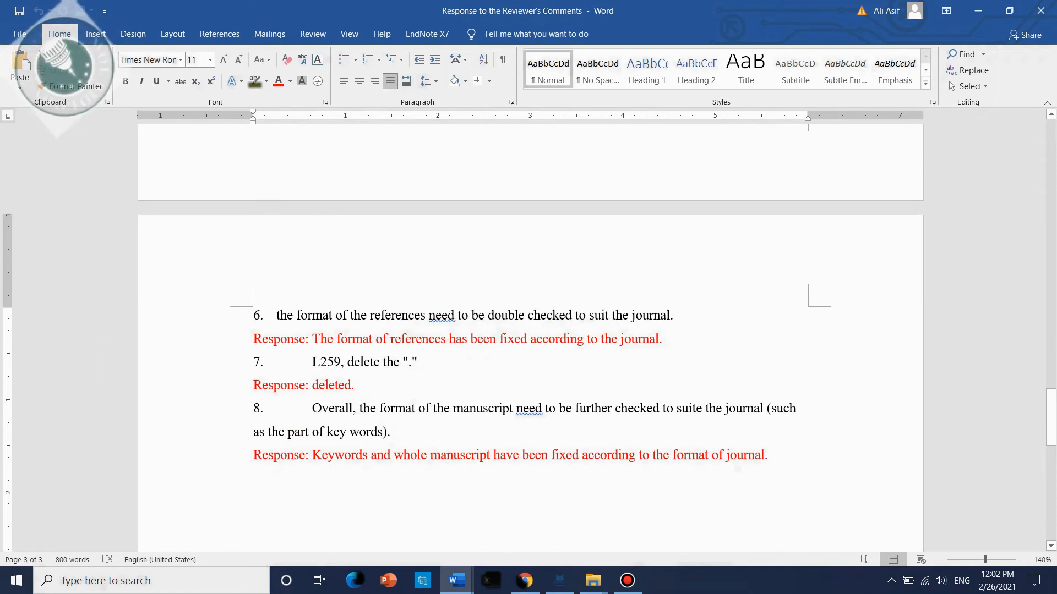
pyautogui.scroll(3)
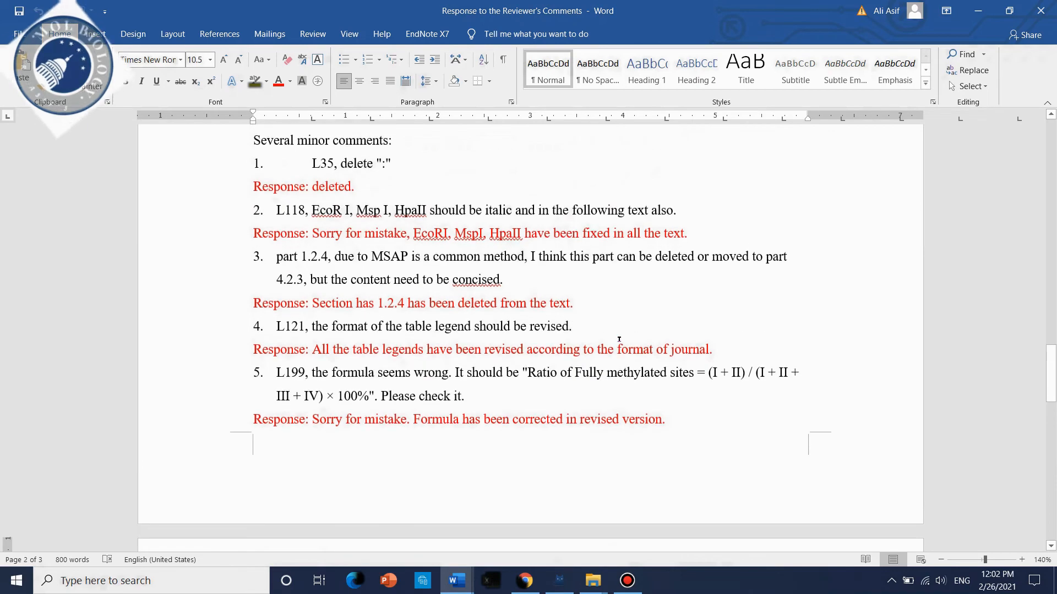
pyautogui.scroll(-3)
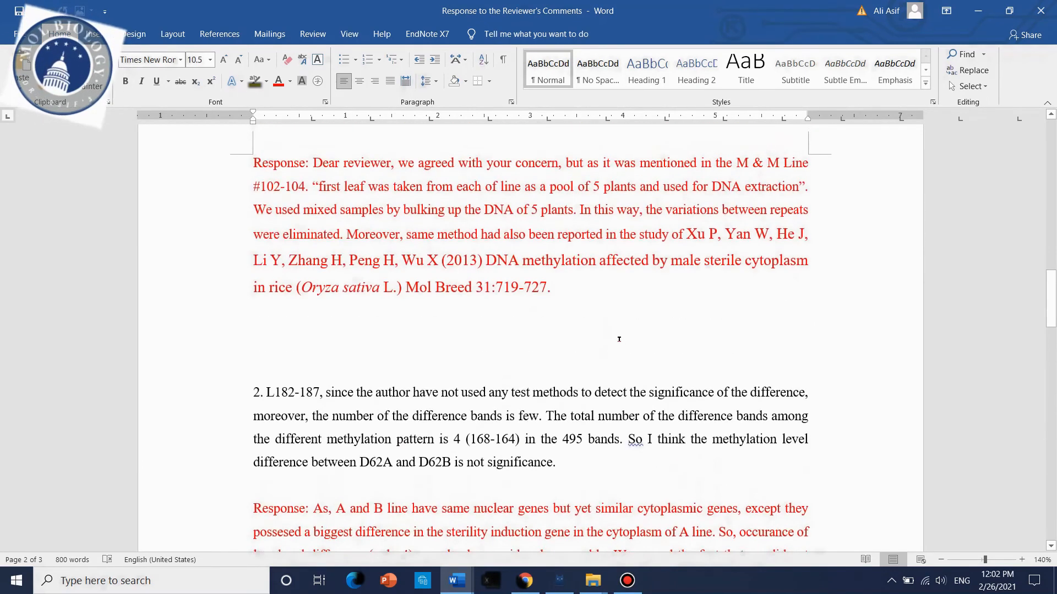
pyautogui.scroll(3)
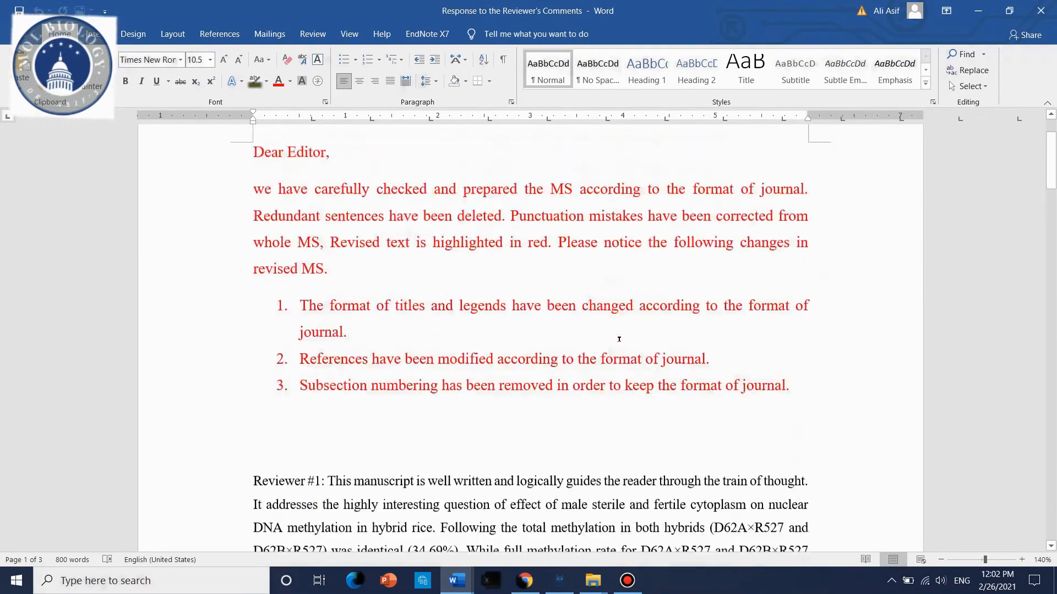
pyautogui.scroll(3)
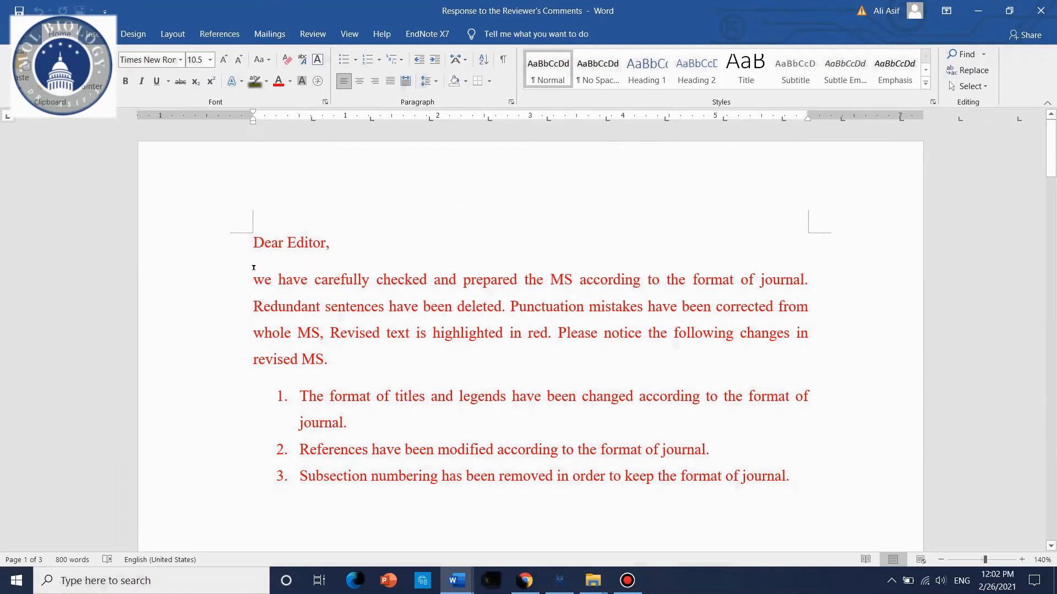
pyautogui.scroll(-3)
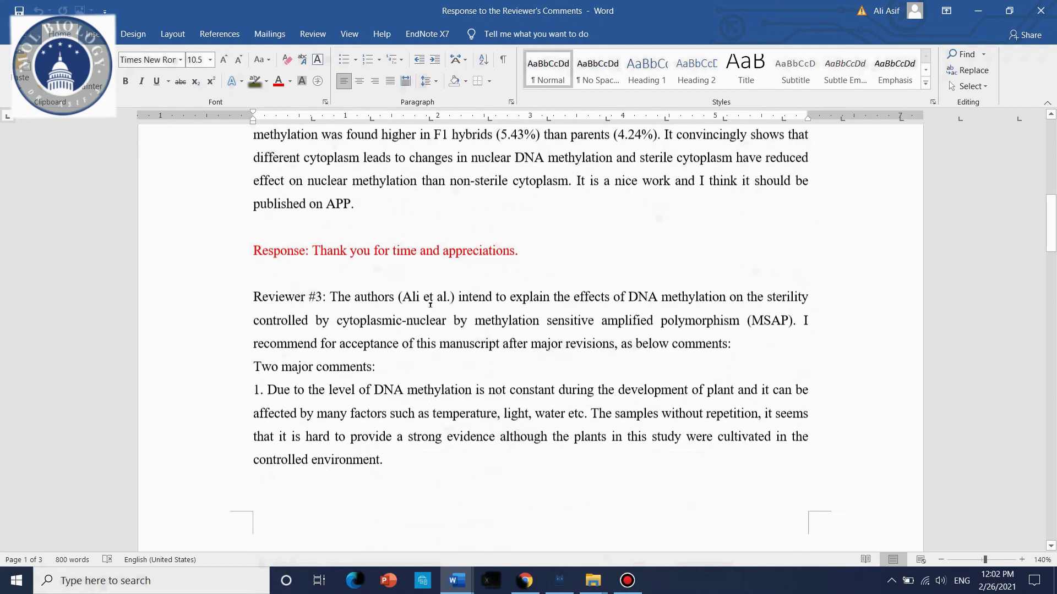
pyautogui.scroll(-3)
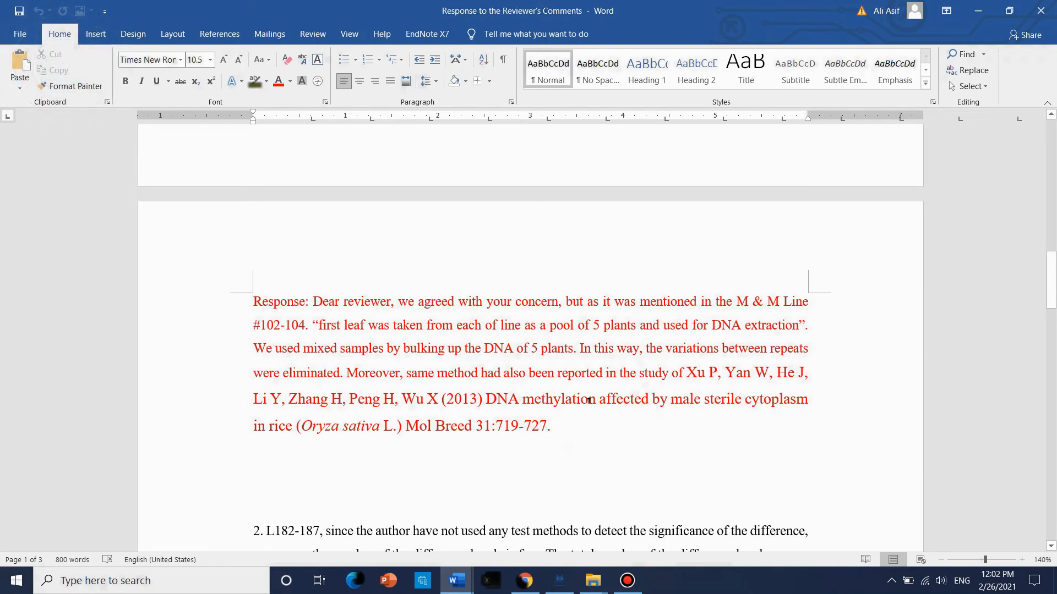
pyautogui.scroll(3)
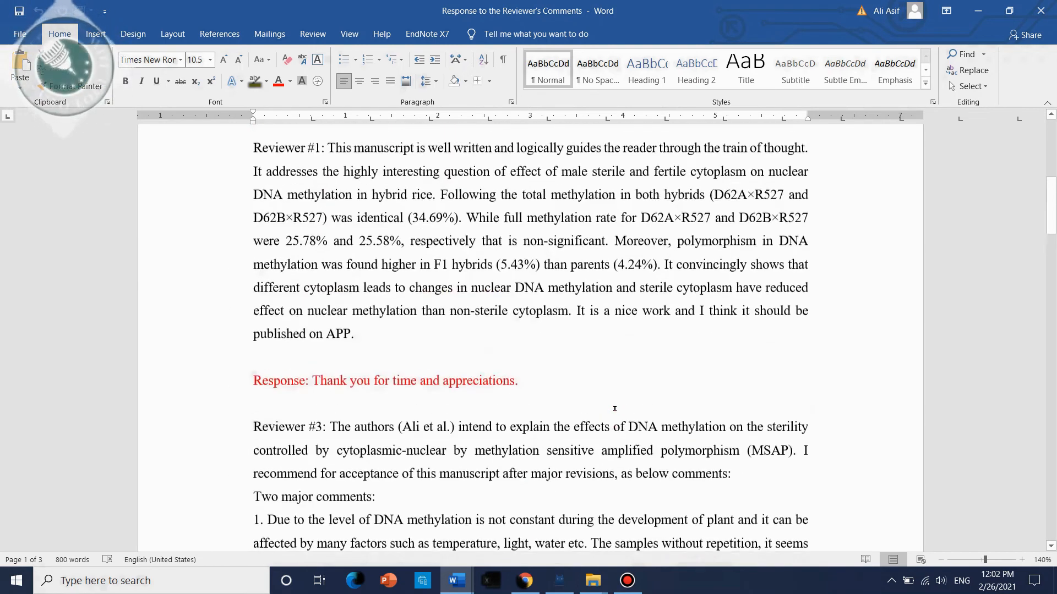
pyautogui.scroll(3)
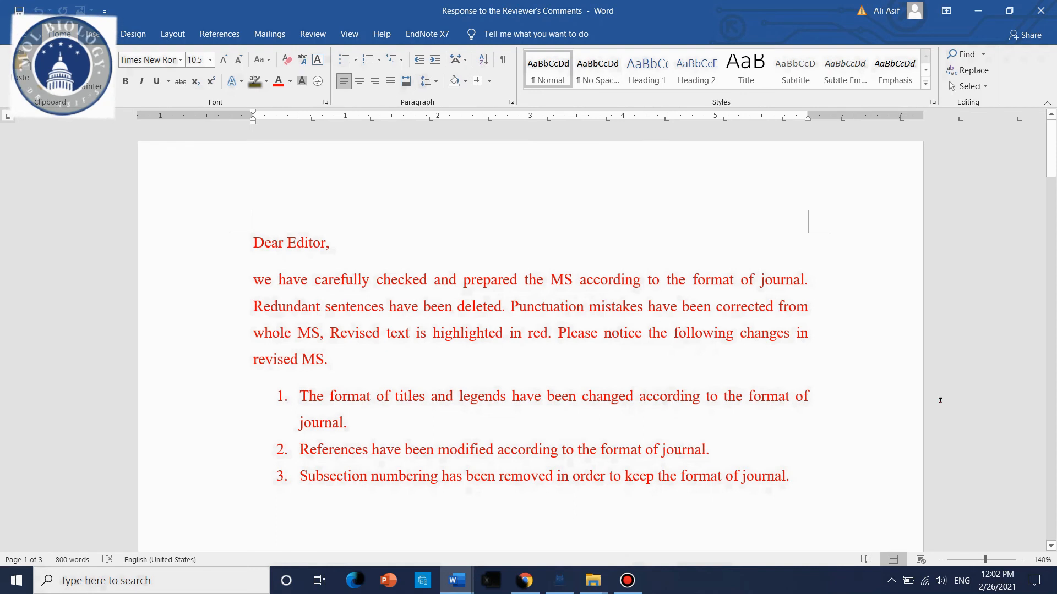
pyautogui.moveTo(933, 412)
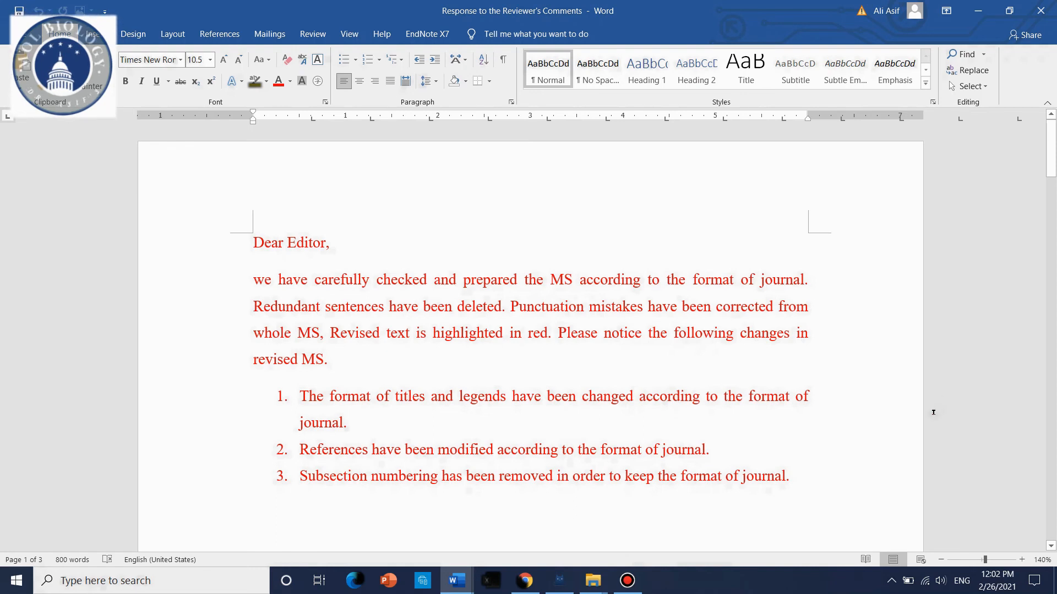